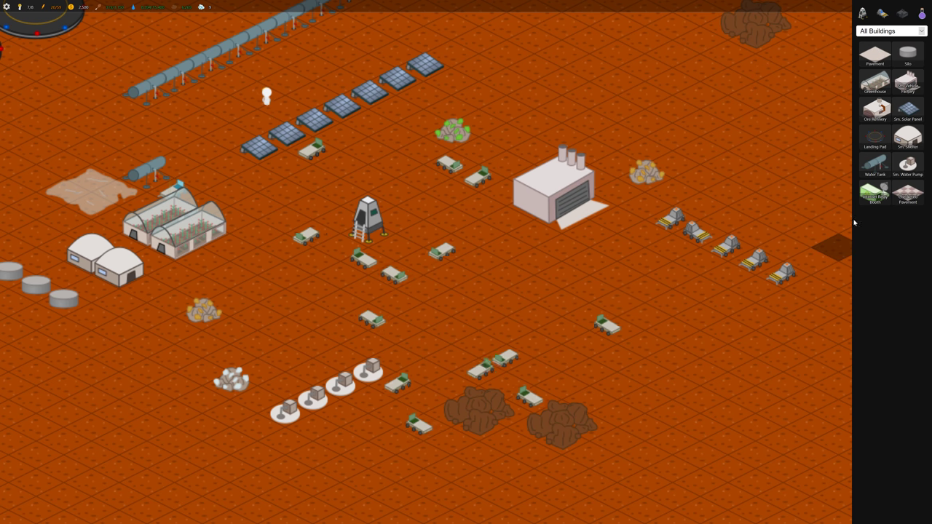
mouse_move(875, 109)
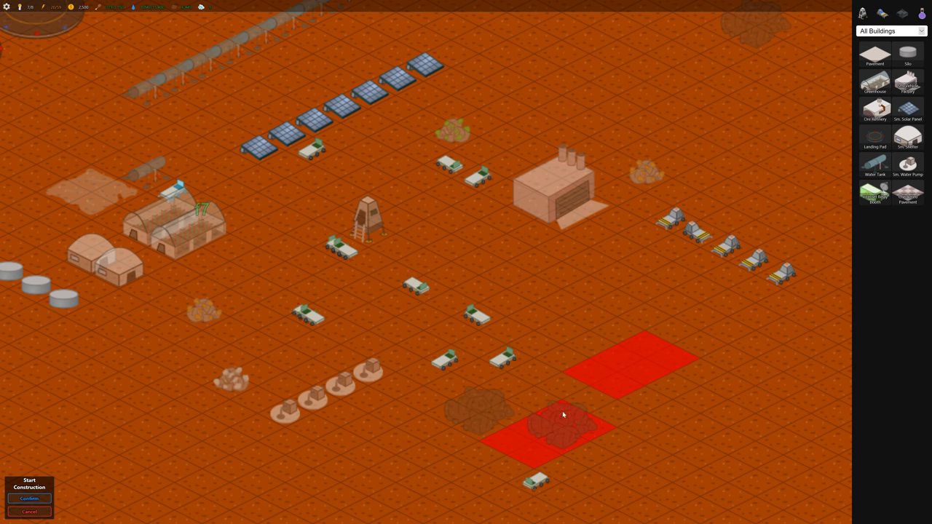
Place a new Ore Refinery on open ground beside the ore deposits south of the factory
left_click(29, 498)
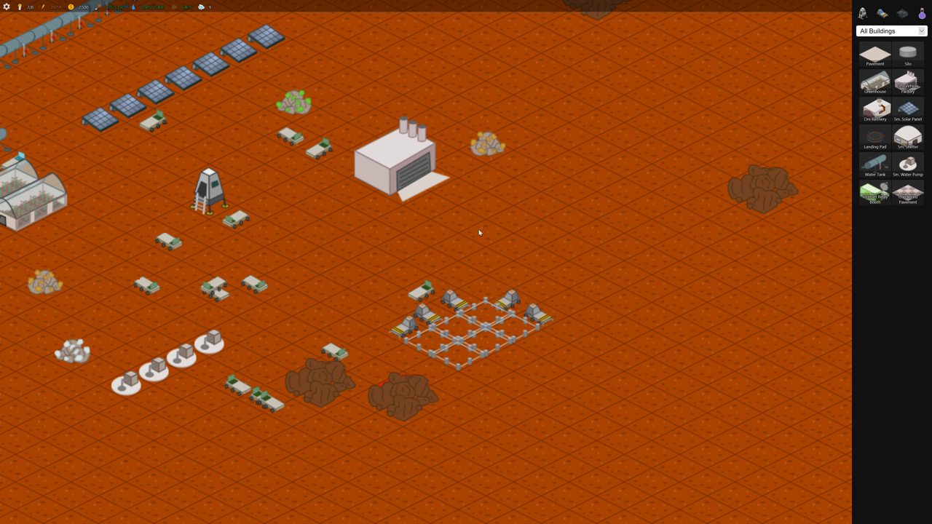
left_click(486, 144)
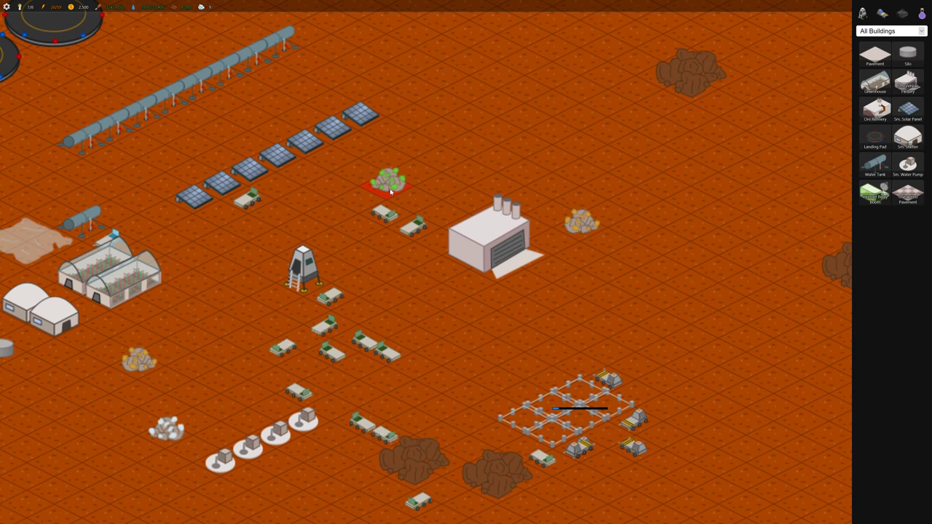
left_click(389, 182)
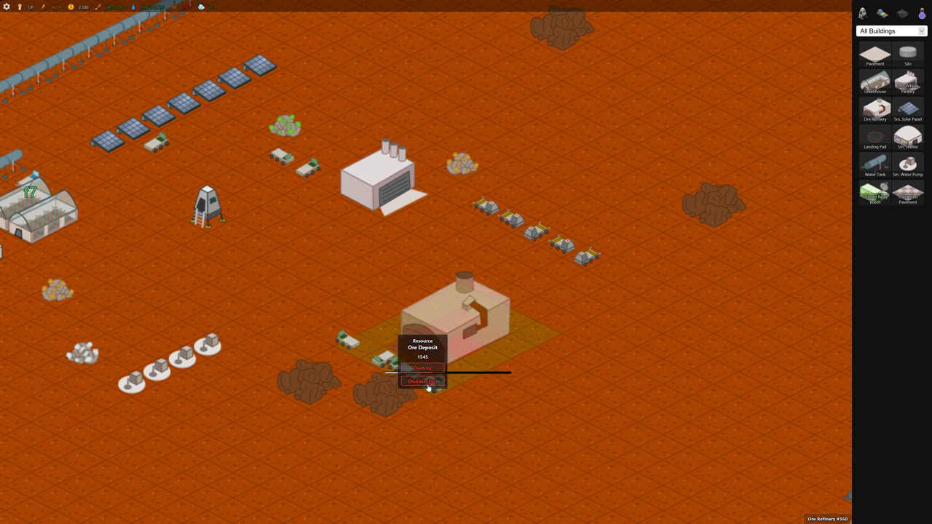
left_click(422, 382)
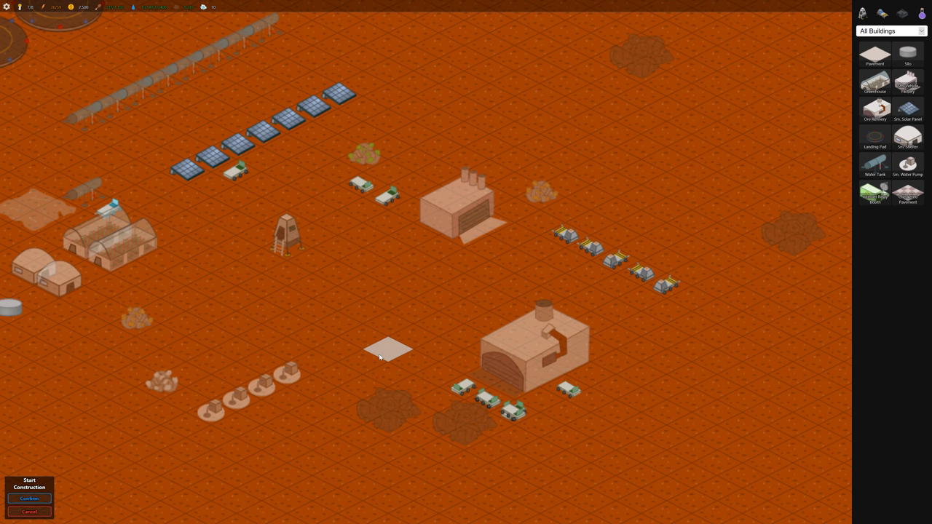
Lay a long road diagonally across the colony running past the refinery
left_click_drag(387, 351, 688, 490)
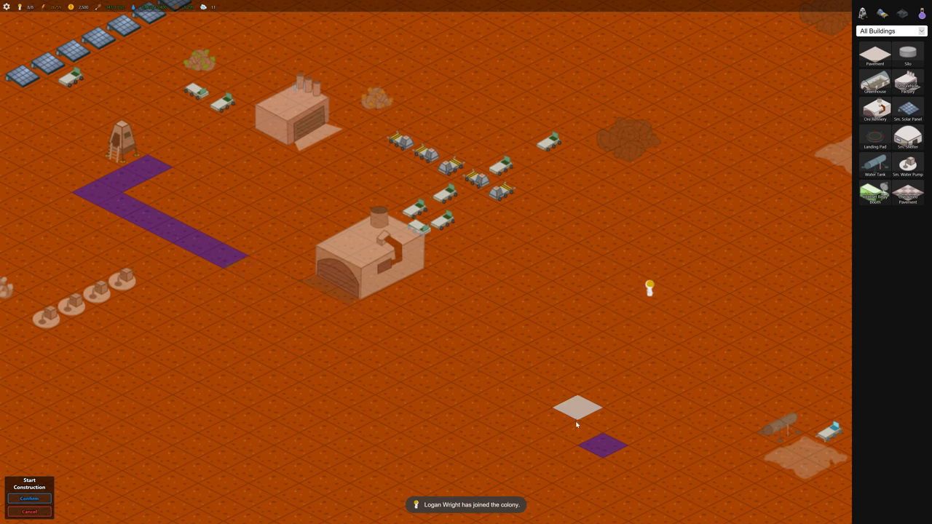
left_click(29, 498)
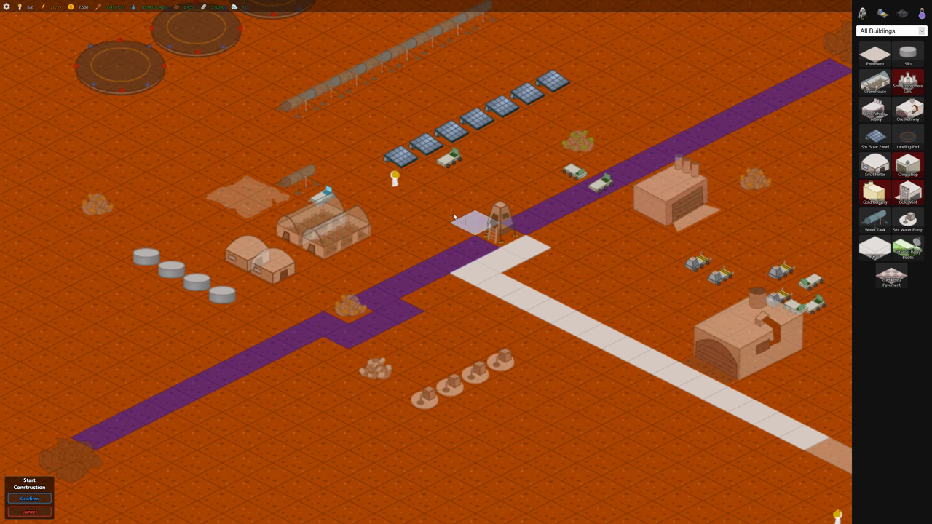
left_click(29, 497)
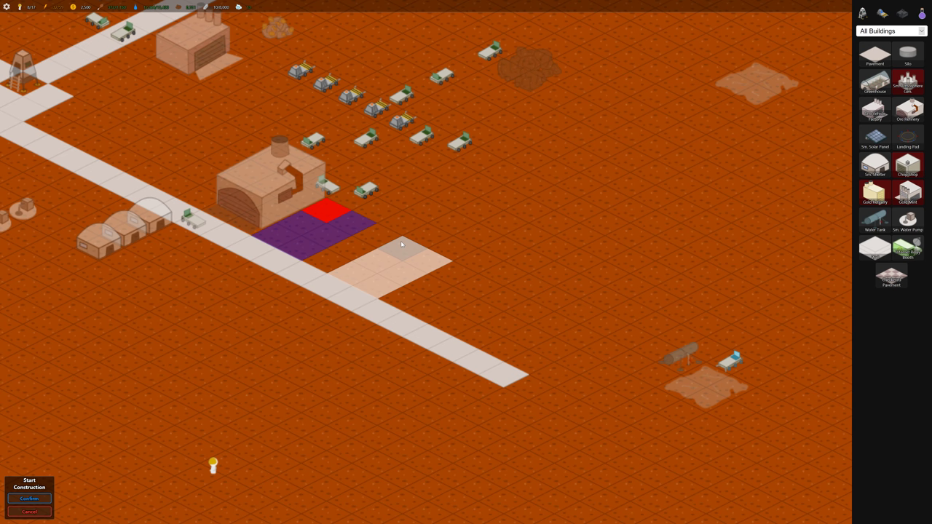
Place another ore refinery beside the first one along the road
left_click(29, 498)
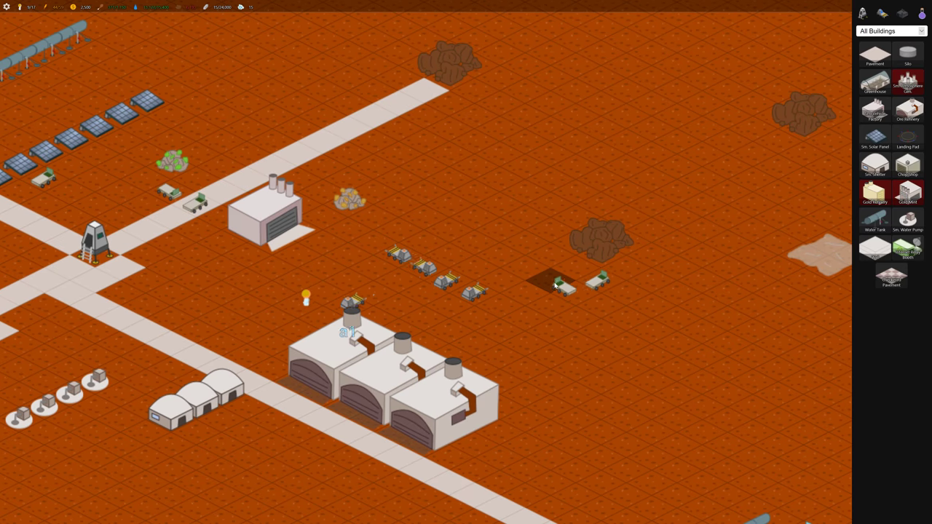
Have the left ore refinery build a new Ore Miner vehicle
left_click(556, 288)
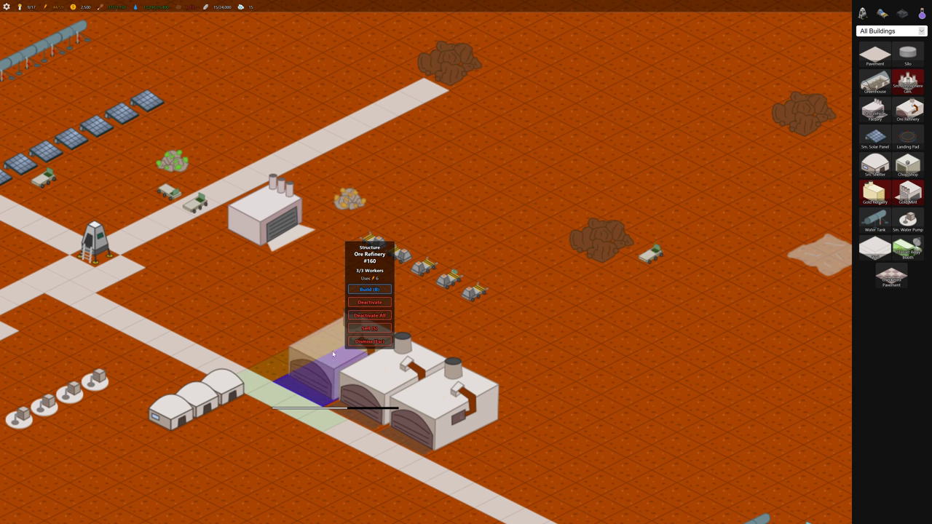
left_click(369, 289)
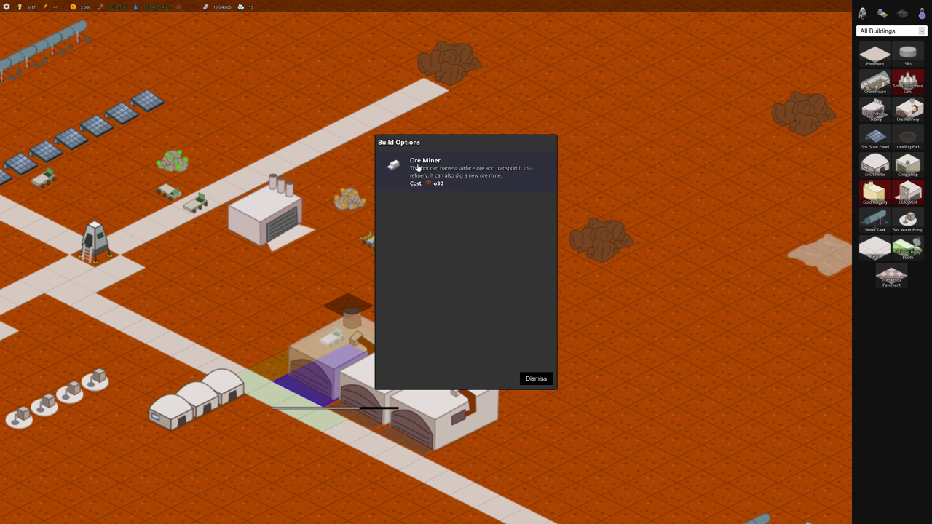
left_click(534, 379)
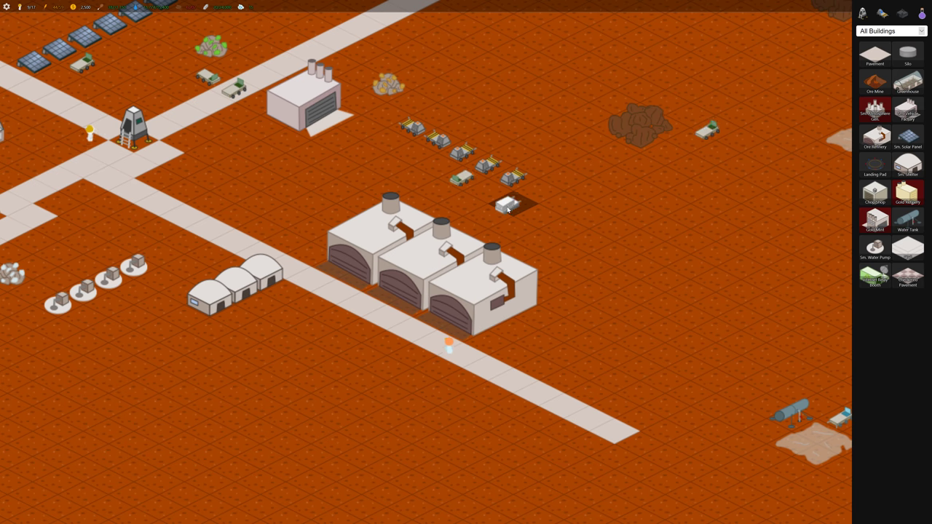
Assign the new ore miner a parking spot on the tile beside the refineries by the road
left_click(508, 207)
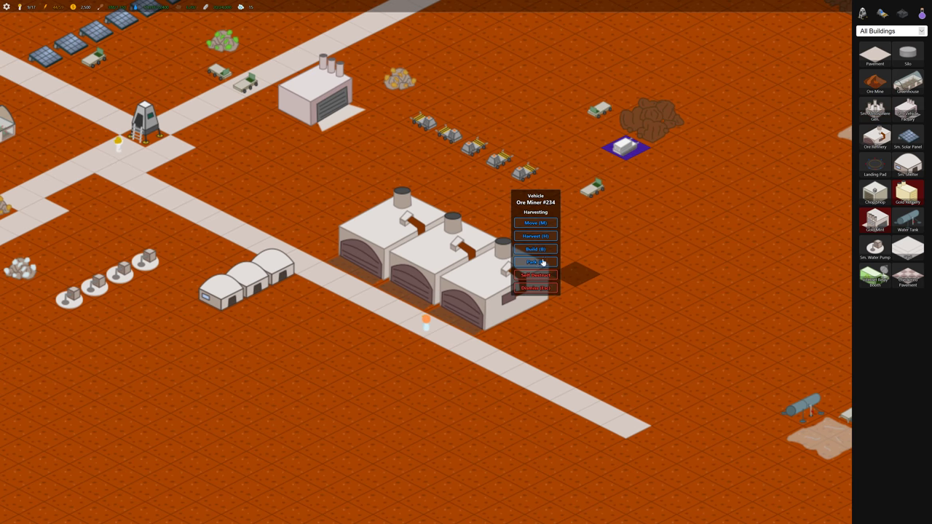
left_click(535, 262)
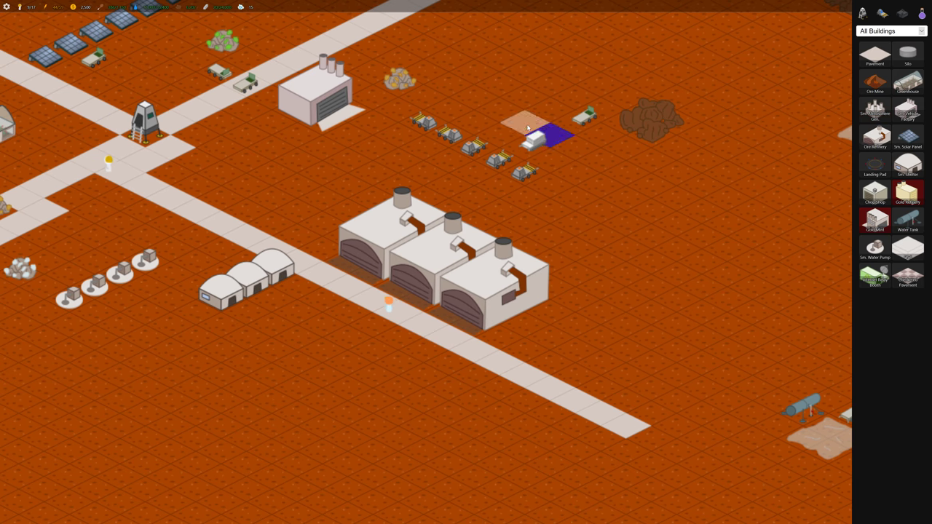
left_click(527, 129)
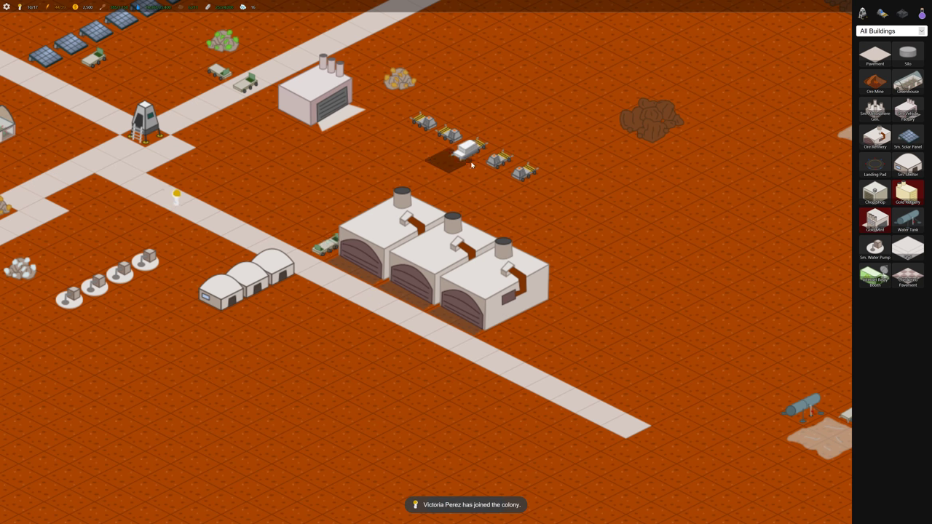
left_click(469, 153)
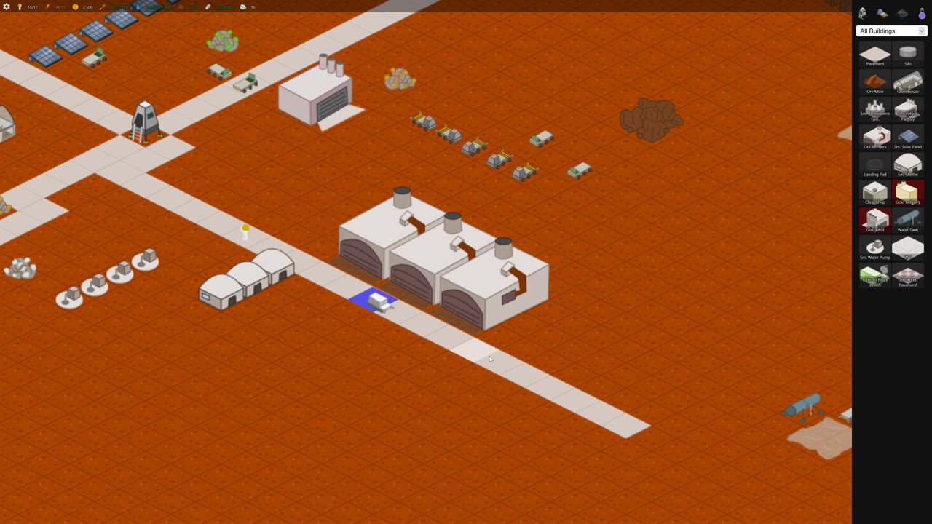
left_click(489, 361)
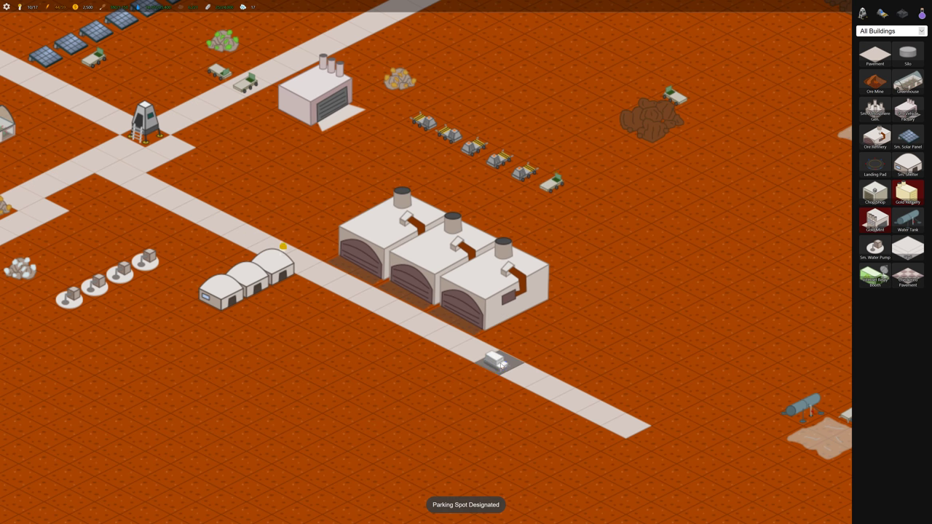
left_click(495, 379)
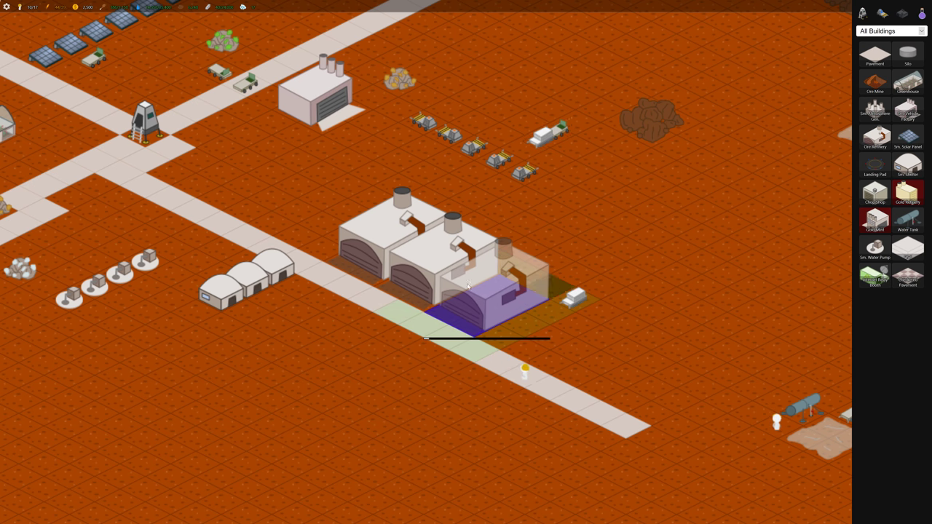
Switch the building category and check an ore miner's info popup
left_click(891, 31)
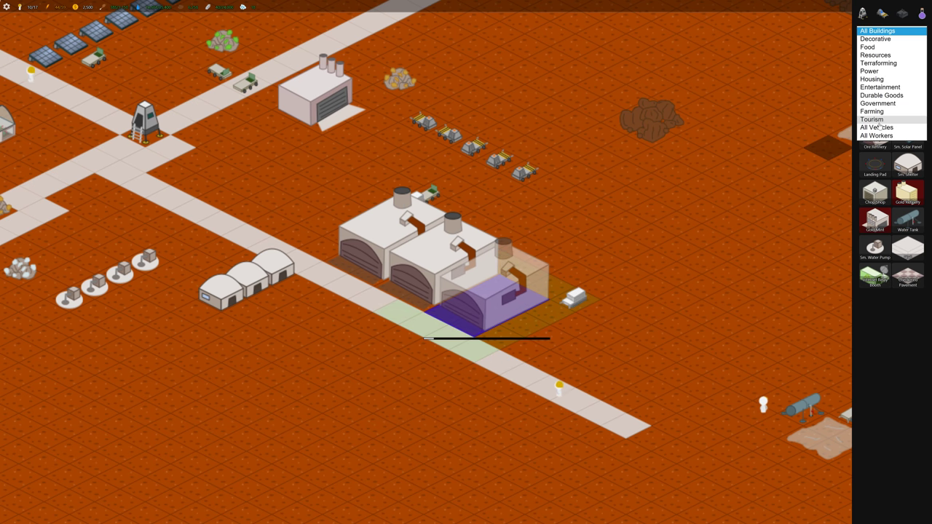
left_click(877, 128)
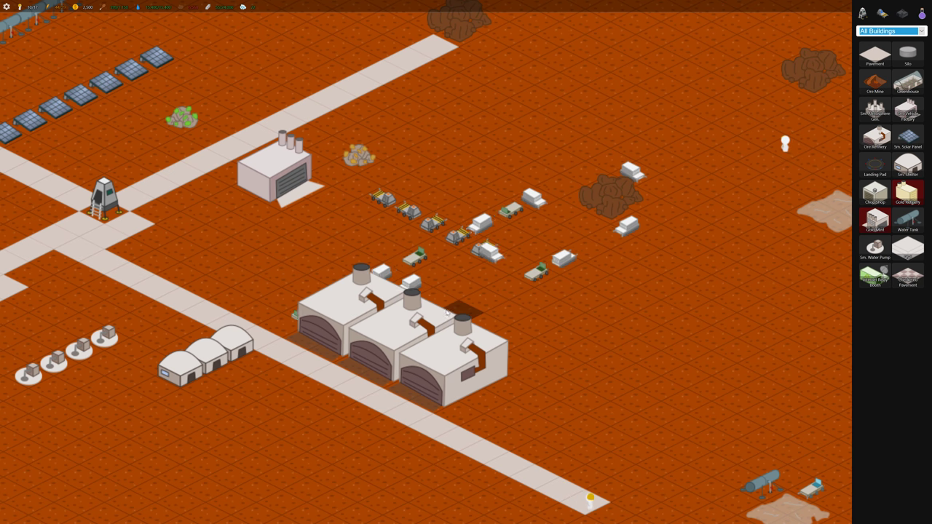
left_click(556, 197)
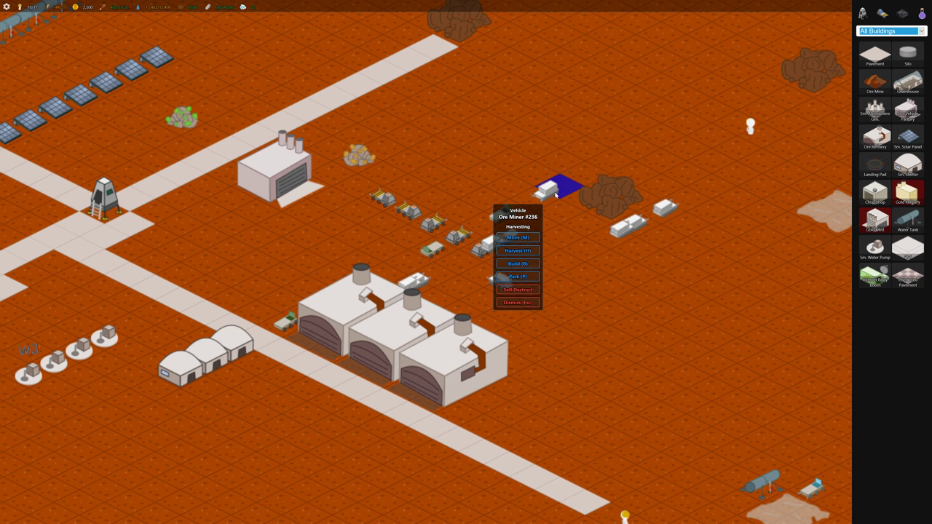
left_click(515, 264)
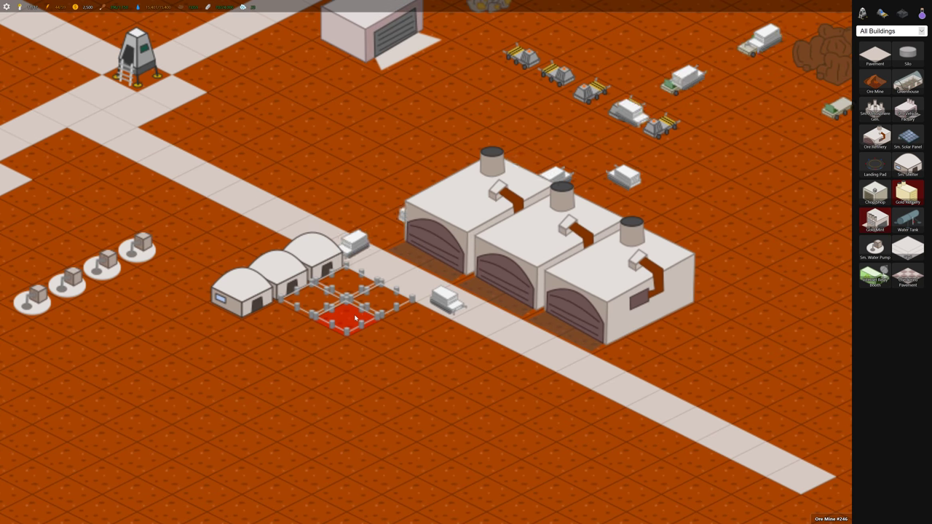
Build another ore miner with a parking spot and place construction tiles beside the shelters
left_click(351, 315)
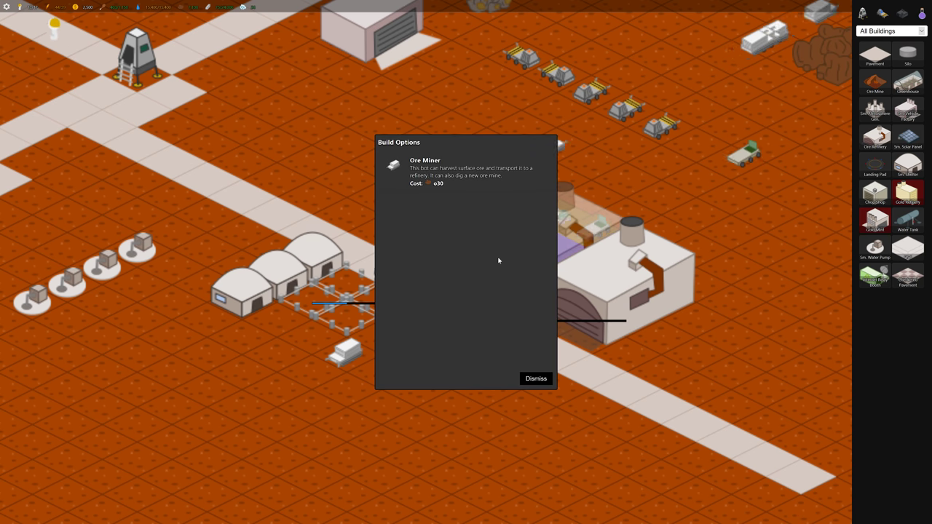
left_click(536, 379)
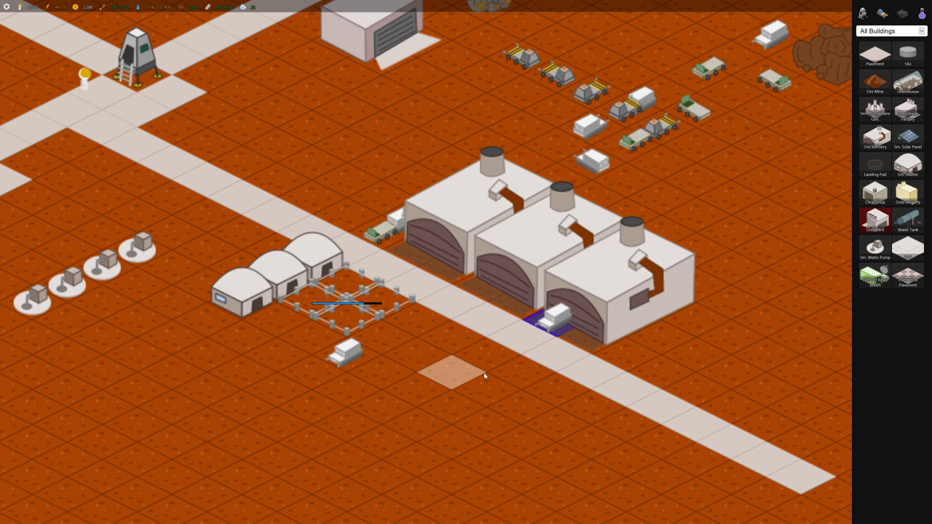
left_click(450, 375)
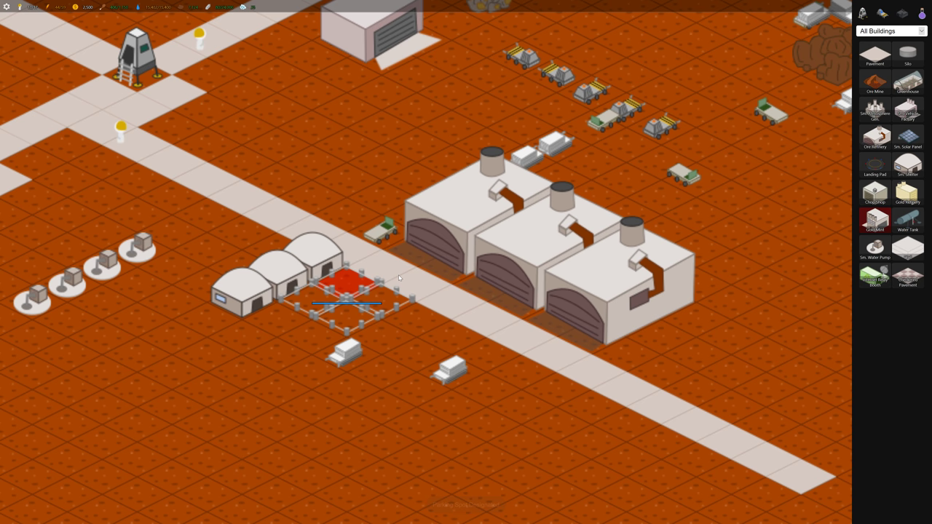
left_click(338, 291)
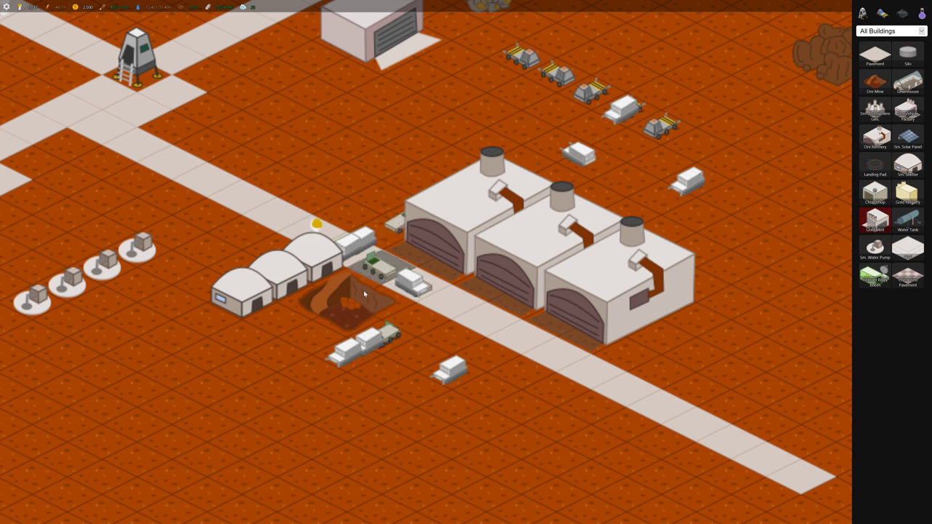
left_click(352, 306)
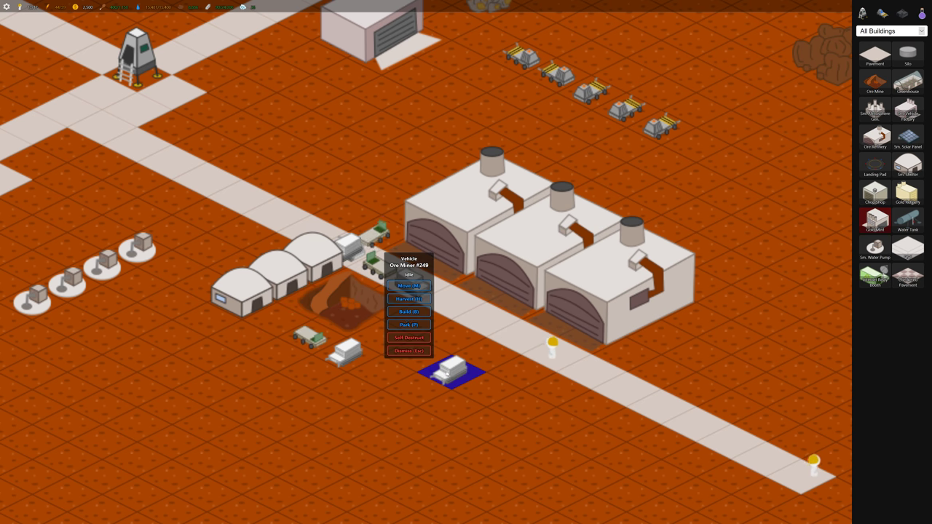
left_click(408, 311)
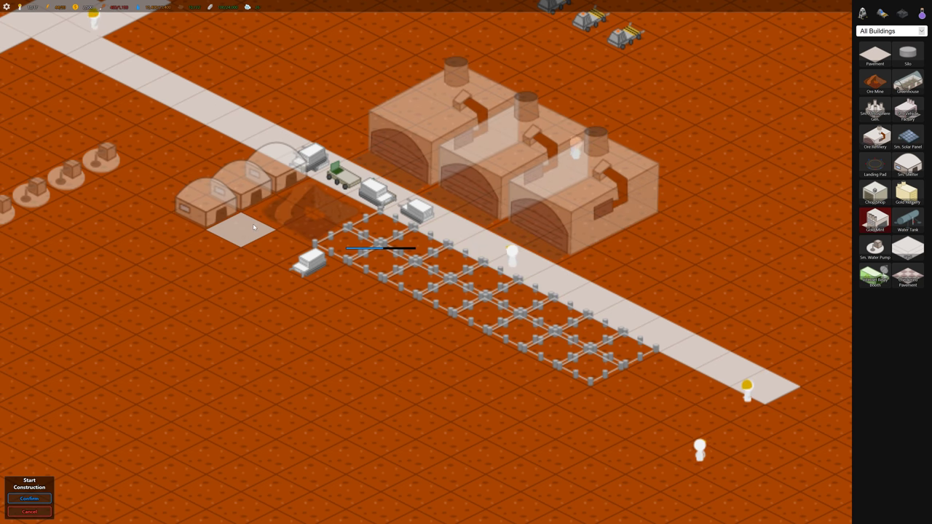
Drag out a grid of new building lots along the road beside the factories
left_click_drag(255, 226, 699, 453)
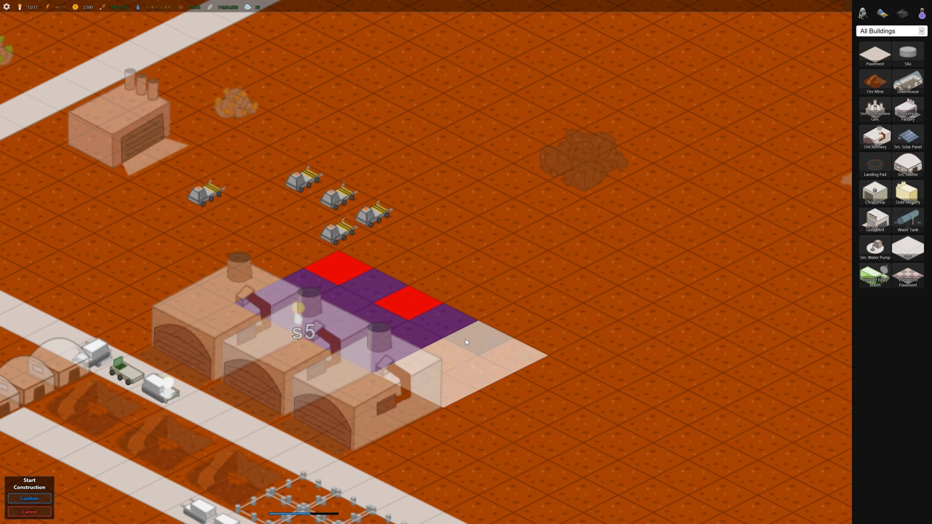
Place another large chimneyed building beside the existing factory block
left_click(27, 498)
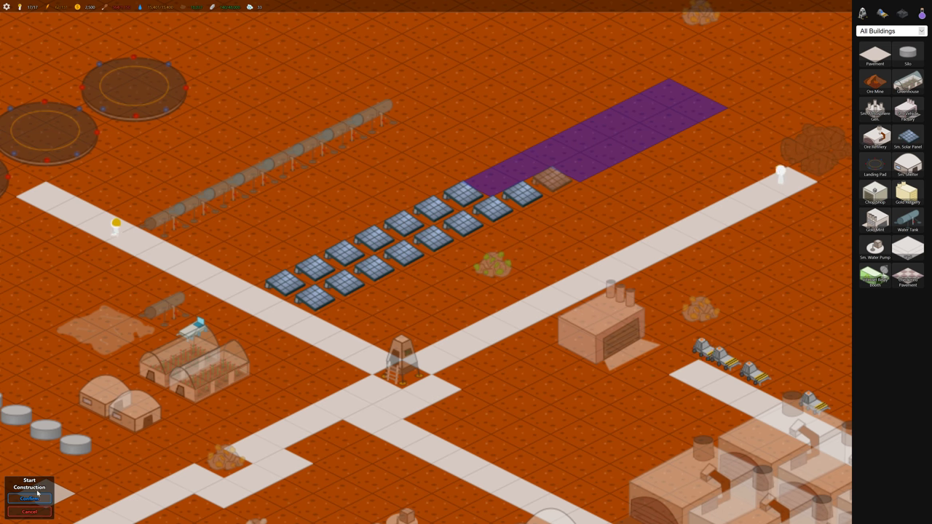
Place the chosen building at the far end of the solar panel field
left_click(29, 496)
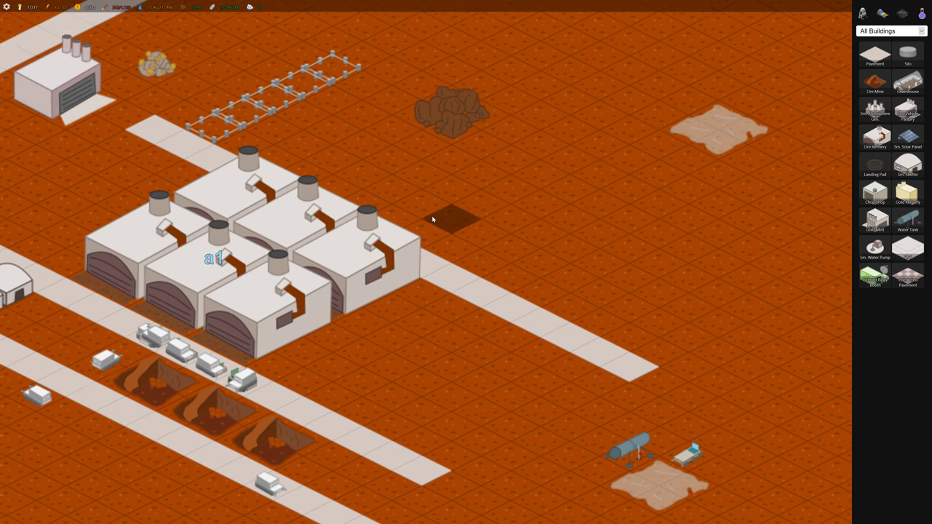
Build a long row of chimneyed buildings along the factories and confirm construction
left_click(262, 478)
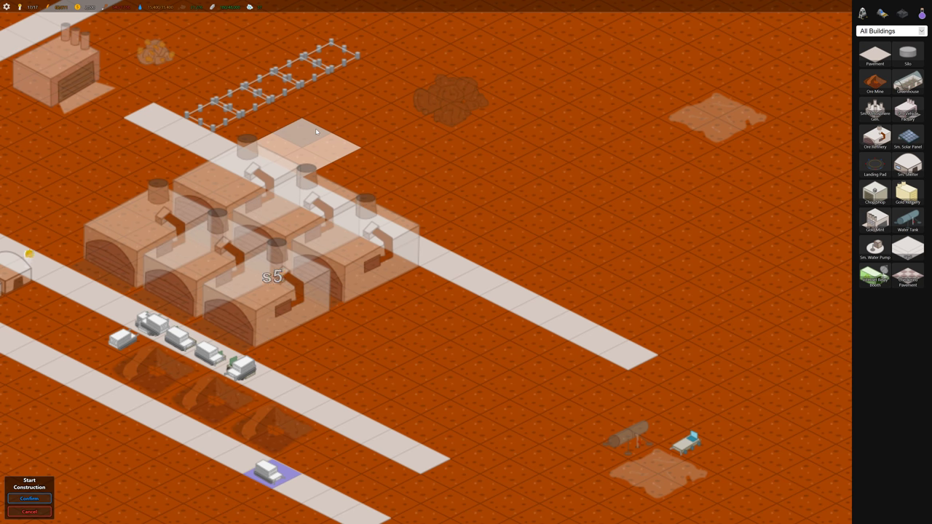
left_click_drag(306, 131, 531, 265)
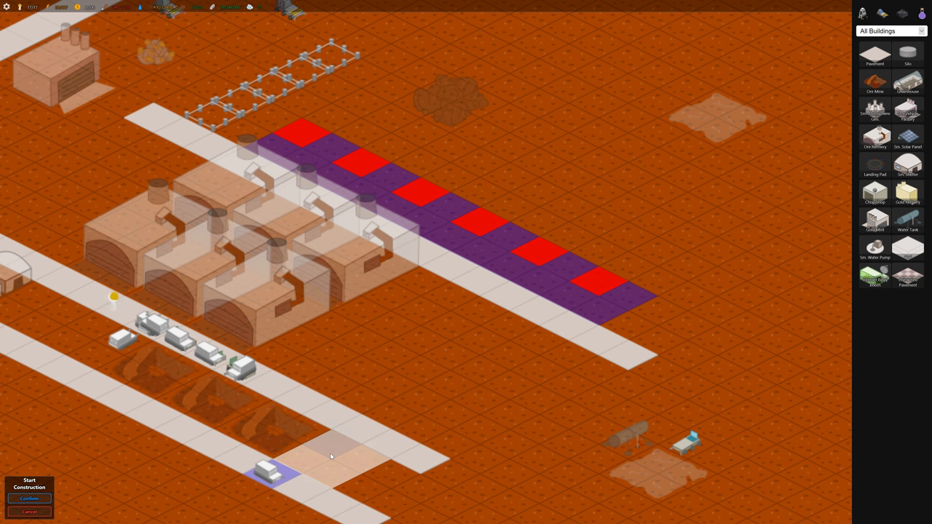
left_click(30, 498)
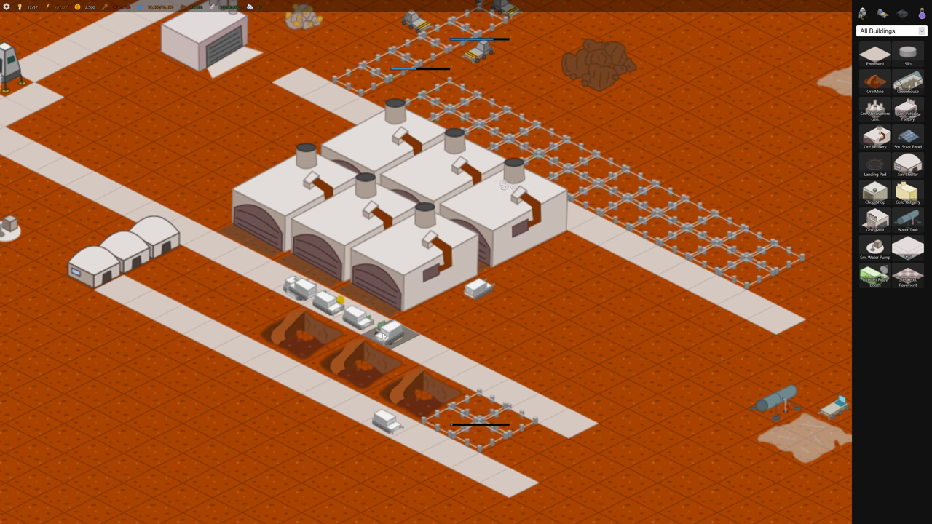
Place another building block beside the domes
left_click(386, 337)
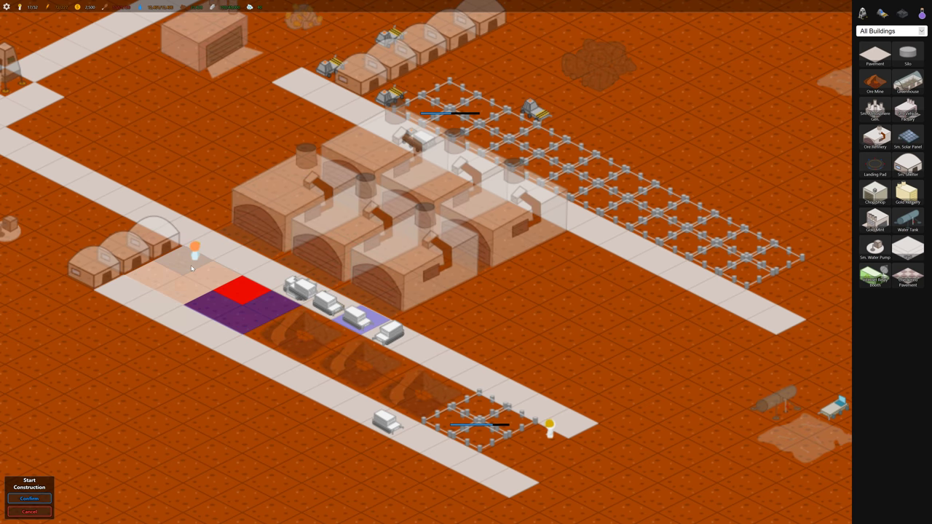
left_click(29, 498)
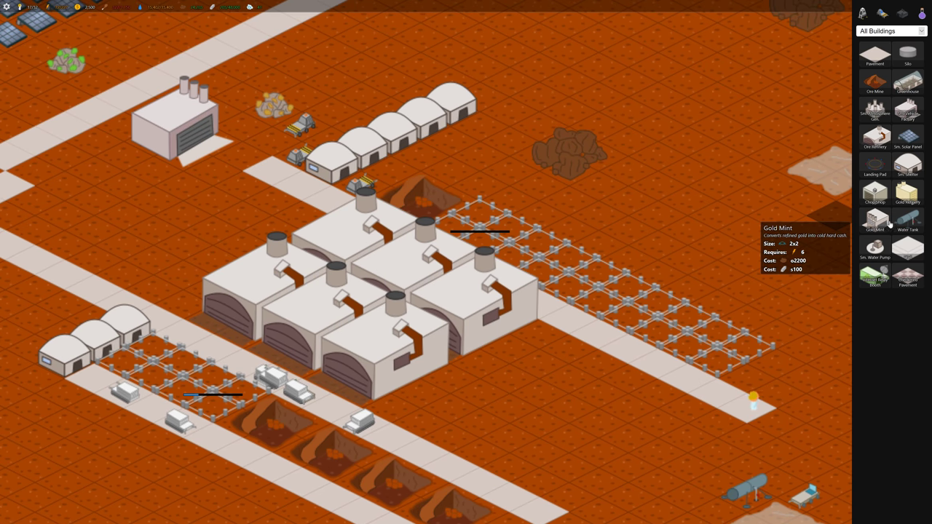
mouse_move(875, 276)
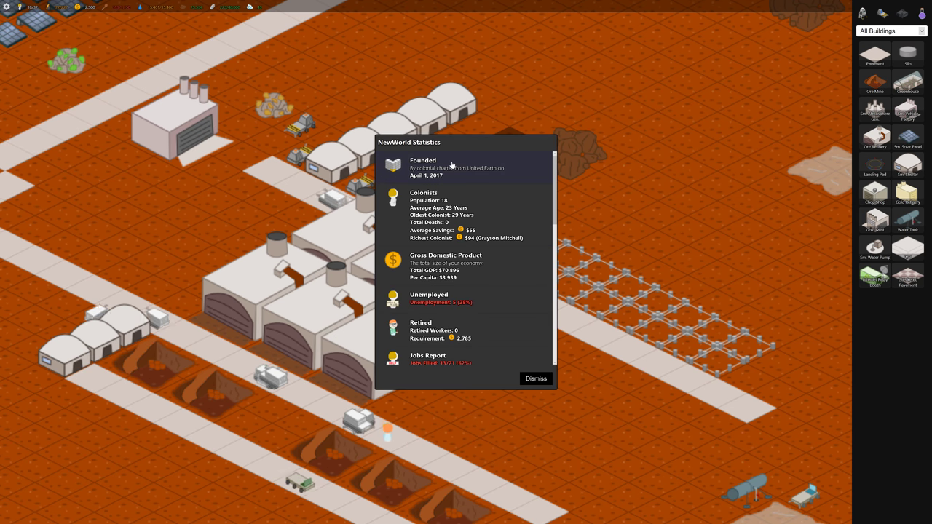
Reopen the colony Statistics report and scroll through its contents
left_click(536, 379)
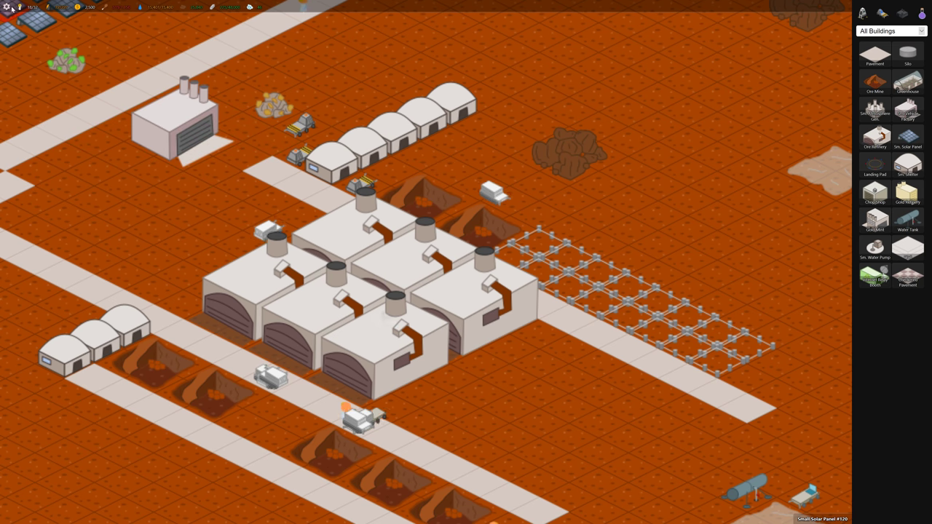
left_click(6, 6)
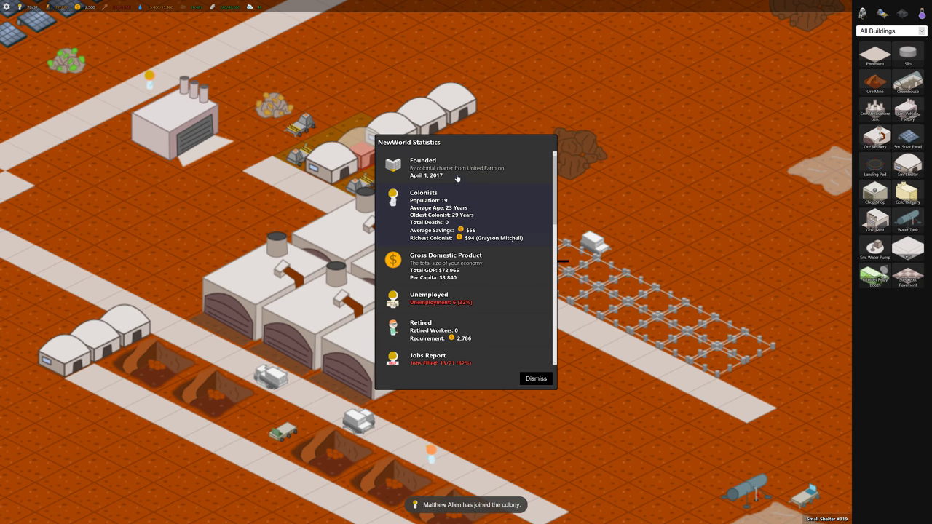
scroll("down", 3)
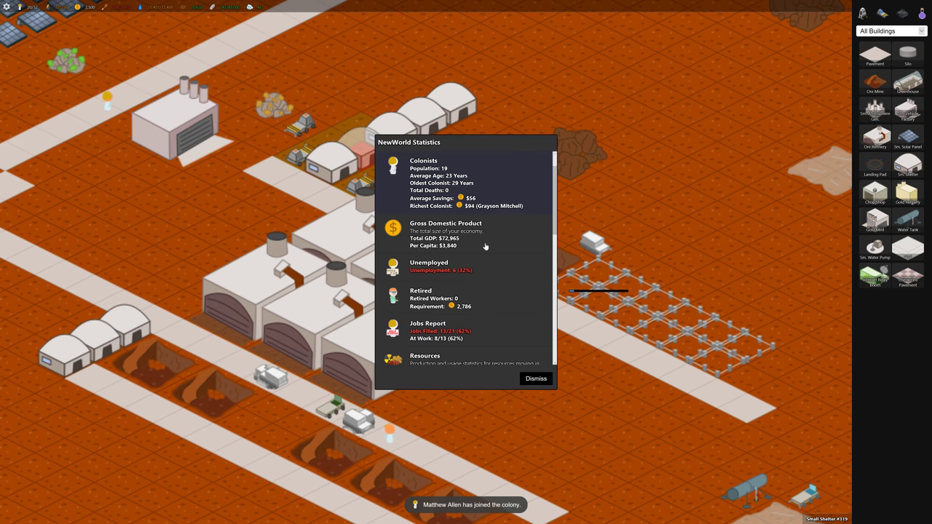
scroll("down", 3)
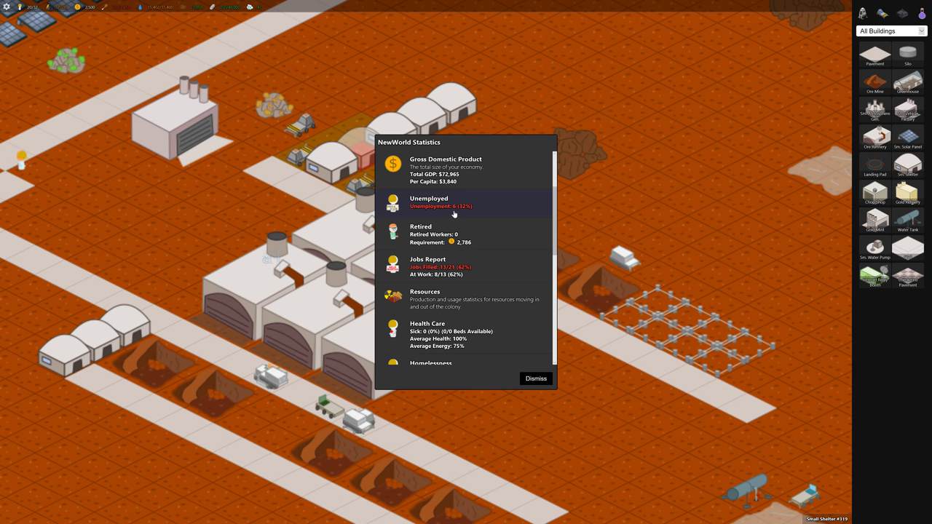
scroll("down", 3)
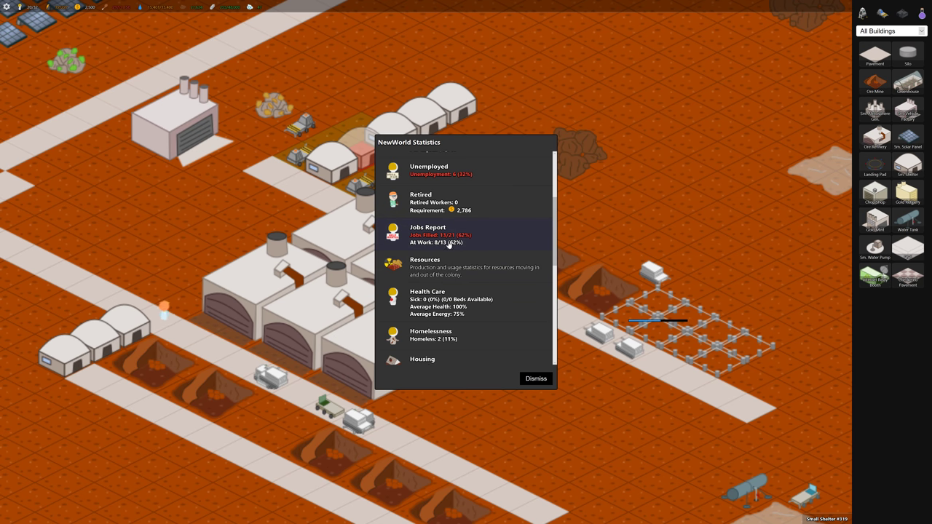
mouse_move(462, 268)
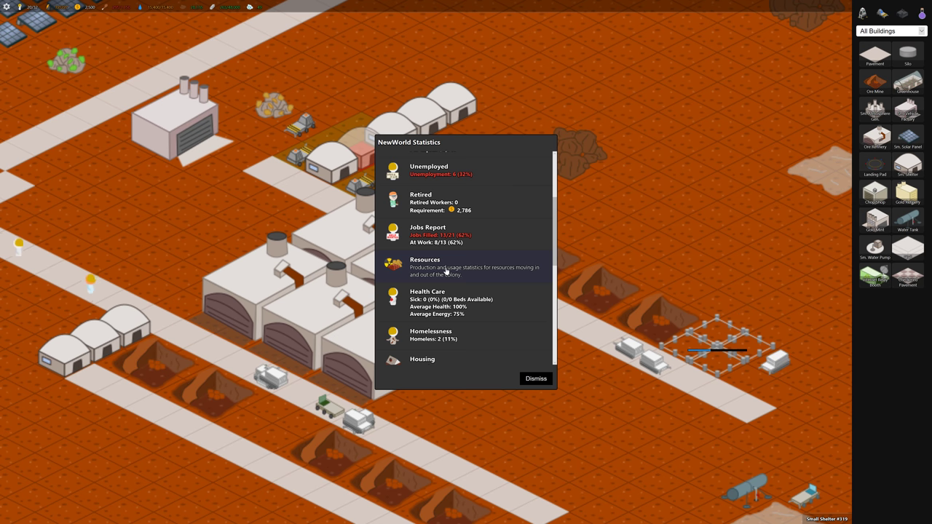
mouse_move(498, 300)
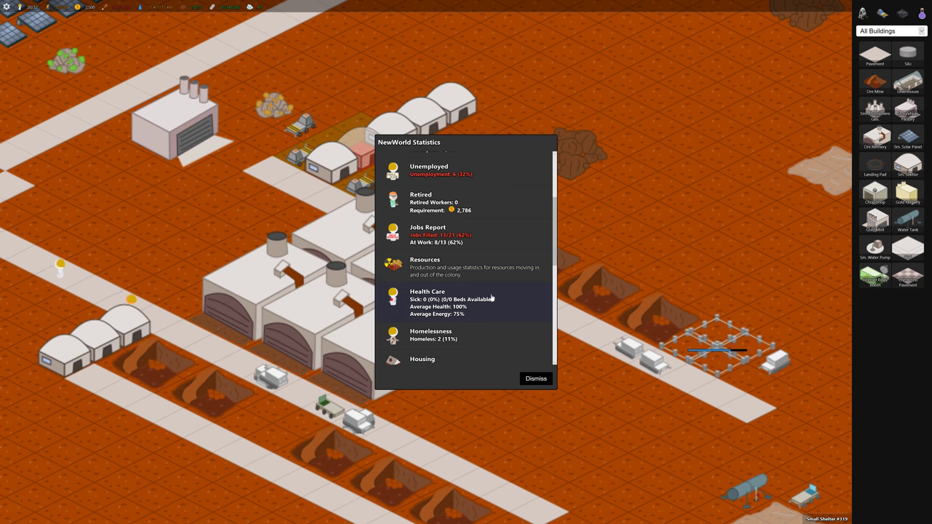
scroll("down", 3)
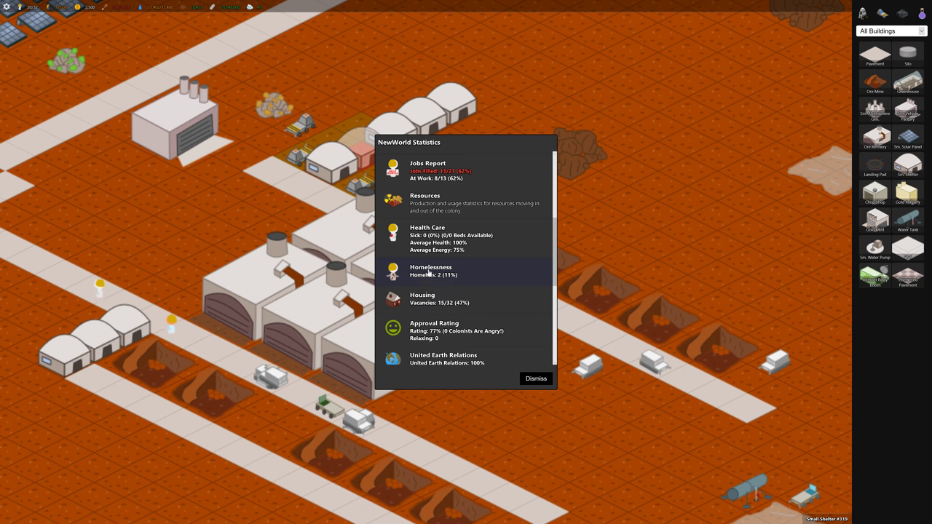
scroll("down", 3)
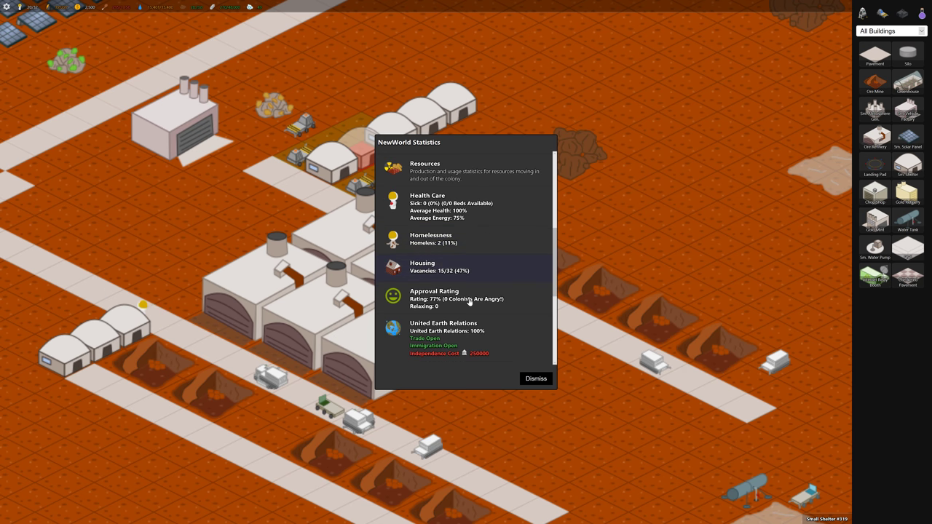
mouse_move(455, 304)
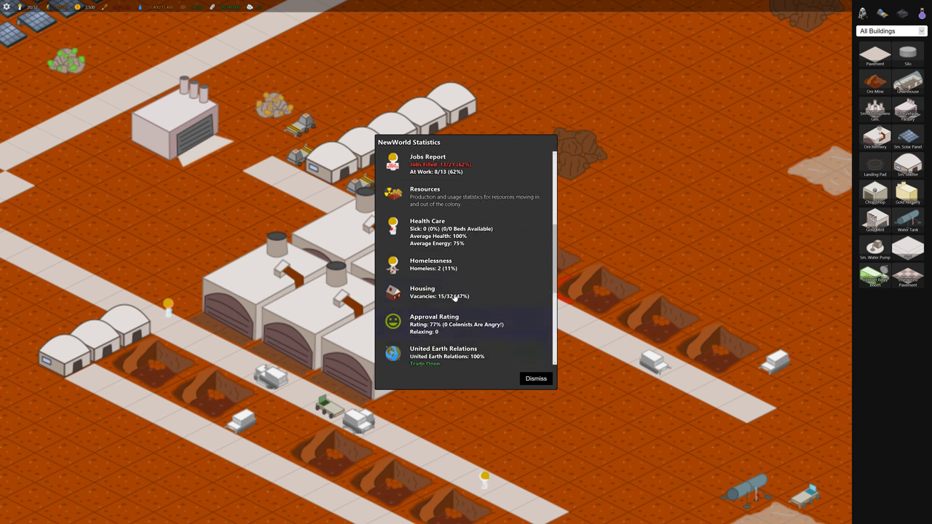
Drill into Resources and show the Food inflow/outflow breakdown
left_click(425, 192)
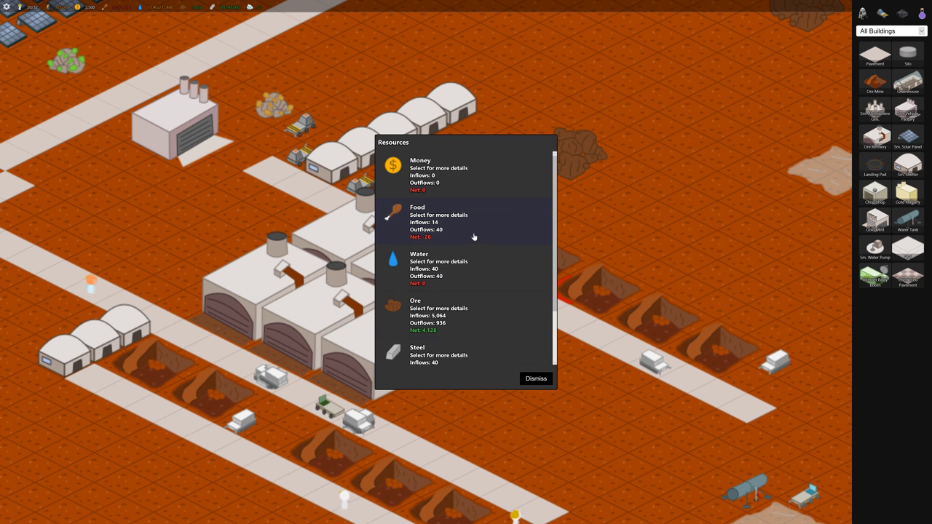
left_click(459, 218)
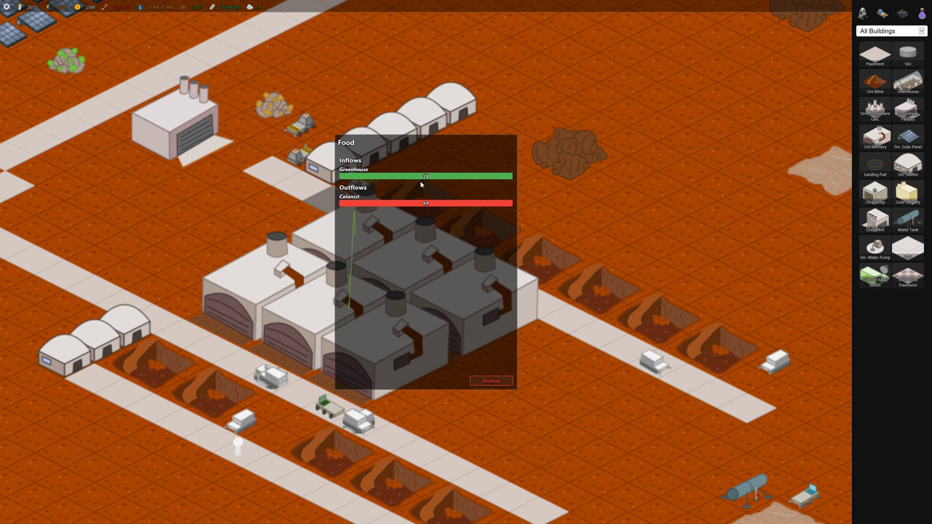
mouse_move(425, 206)
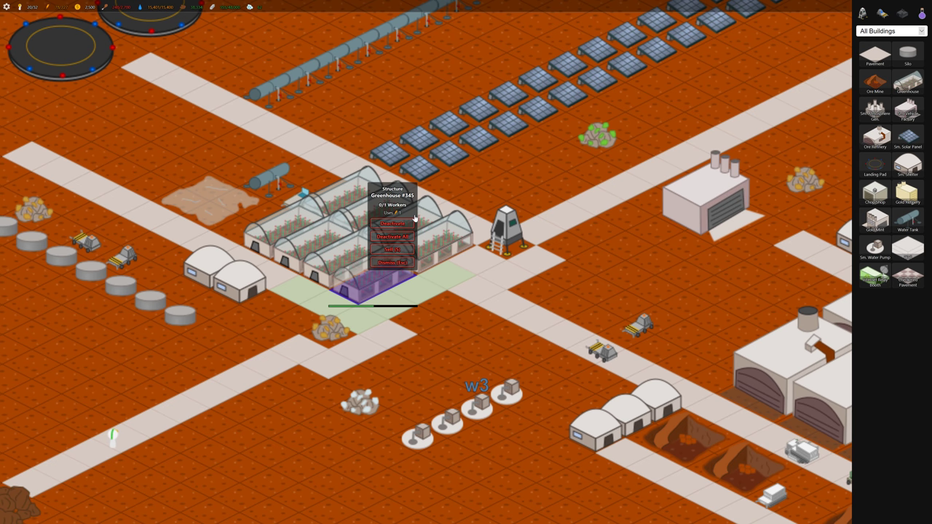
Place another greenhouse beside the existing ones using the build-more option
left_click(410, 227)
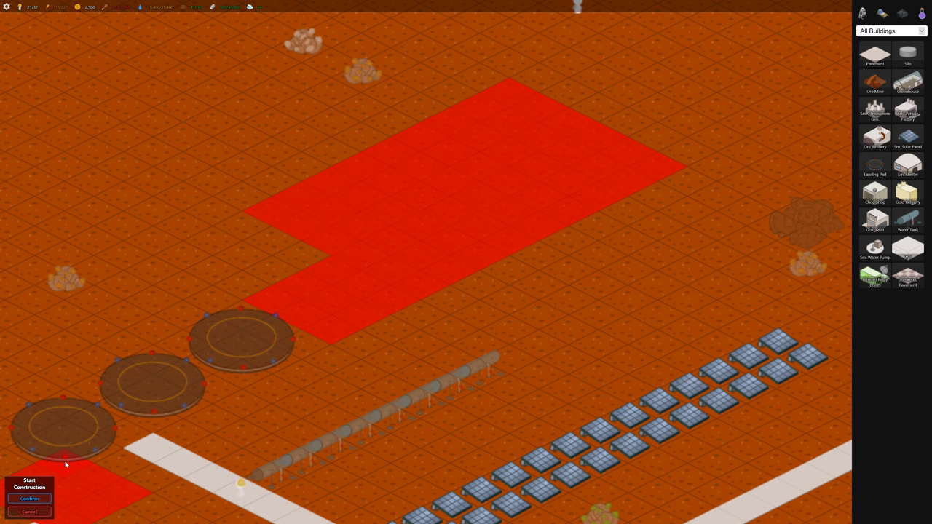
Pan north past the landing pads and solar panels to check open building space
left_click(26, 498)
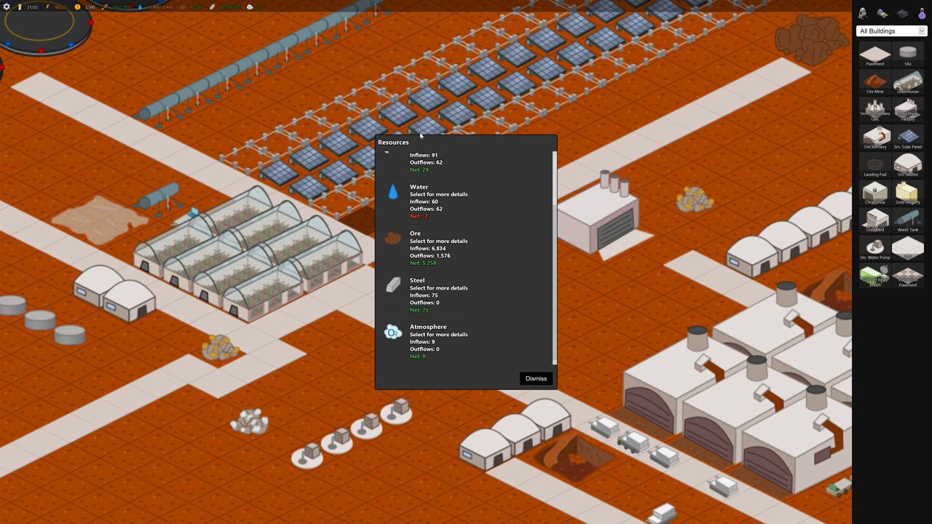
Review the water and food inflow/outflow breakdowns, then close the resource panel
left_click(433, 241)
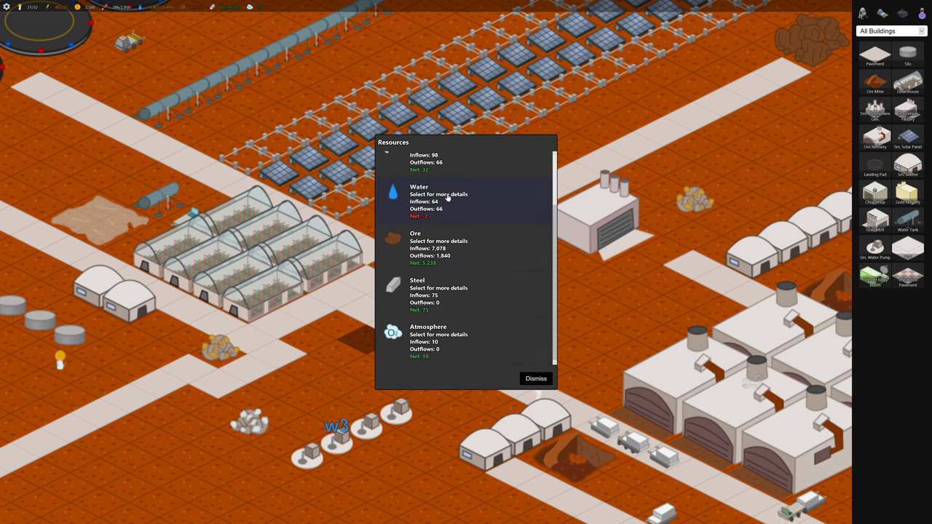
left_click(438, 195)
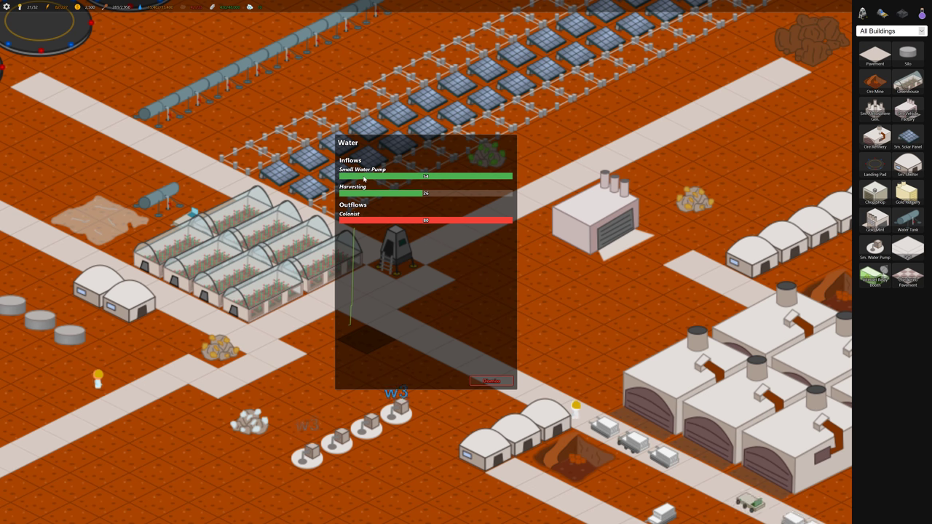
left_click(490, 382)
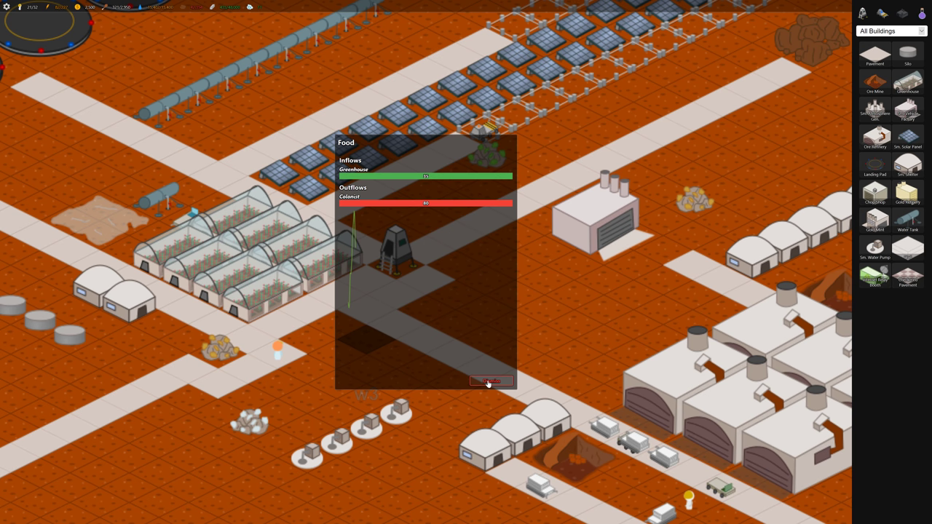
left_click(490, 381)
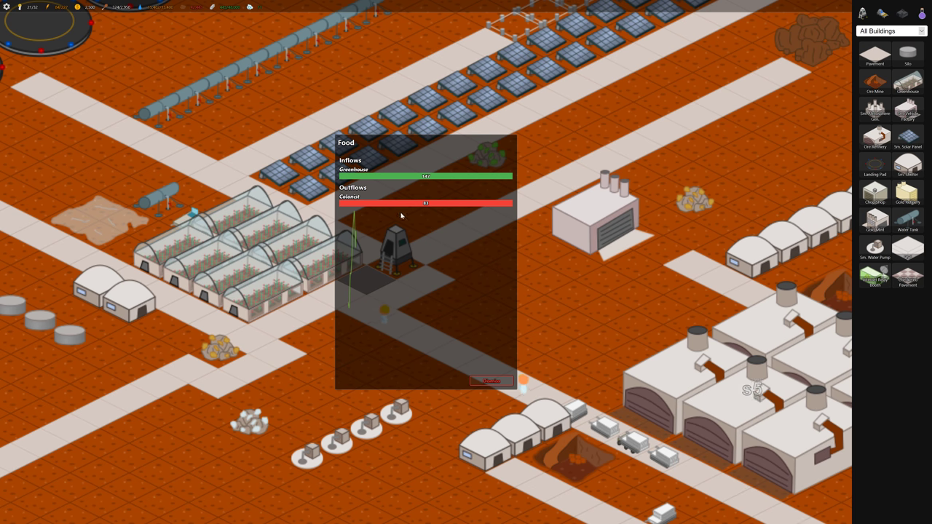
mouse_move(425, 183)
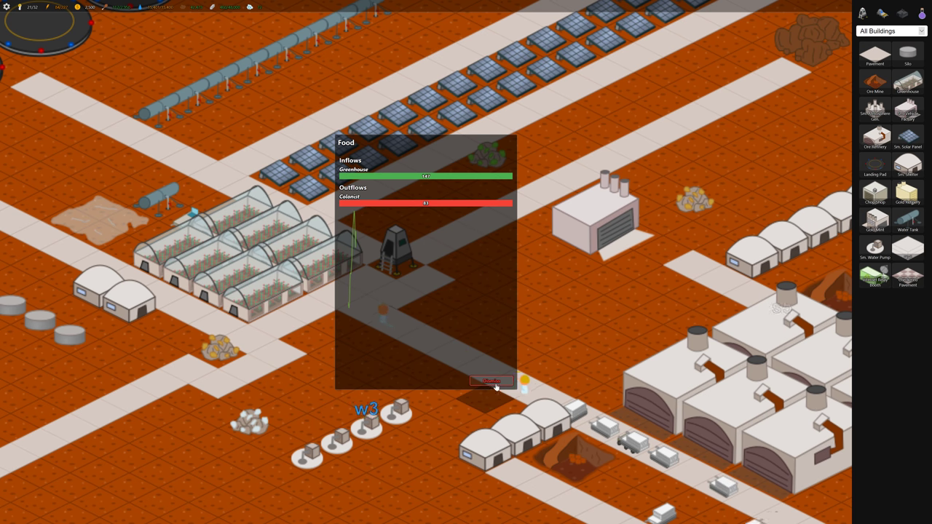
left_click(489, 382)
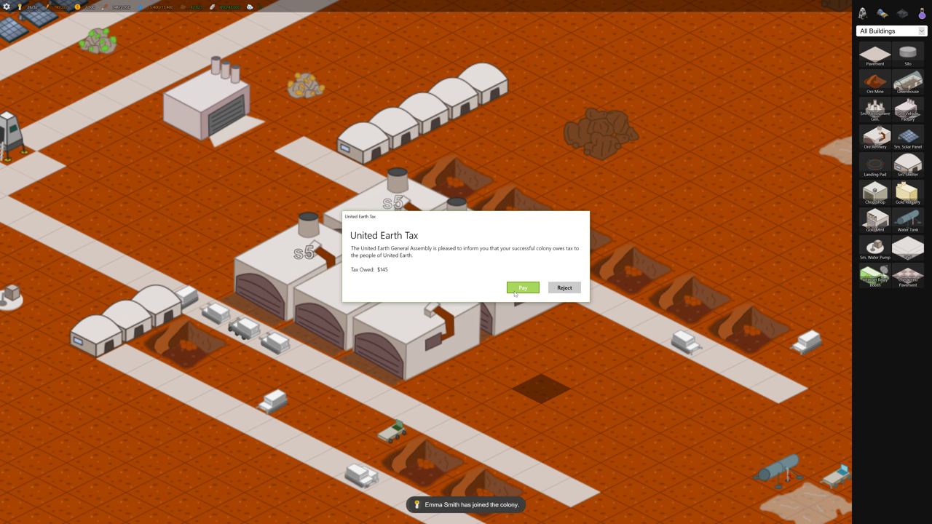
Pay the United Earth Tax from the popup
left_click(521, 289)
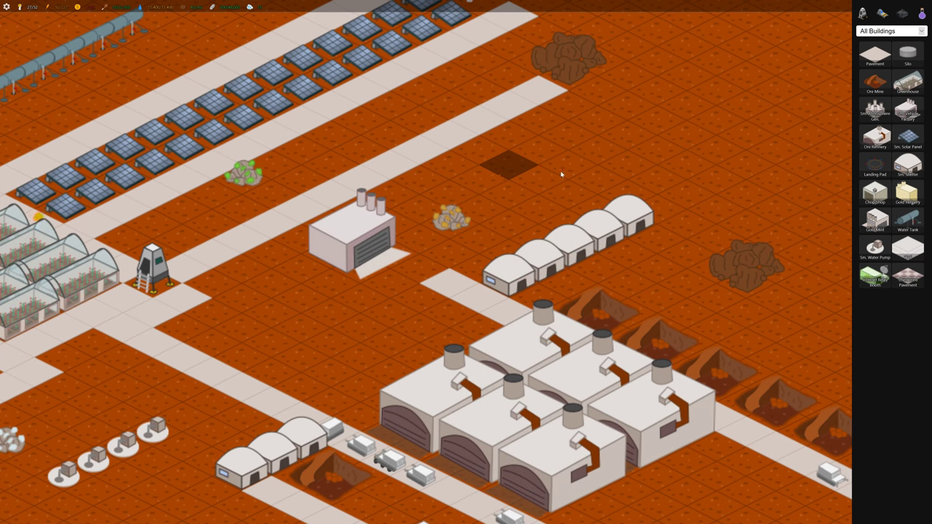
mouse_move(874, 191)
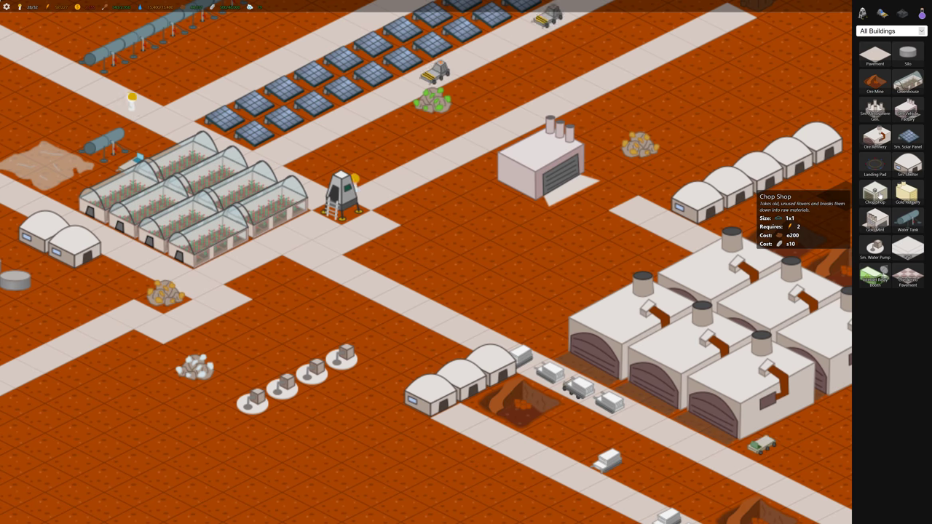
Build a small 1x1 chop shop on the empty tile beside the factory
left_click(875, 191)
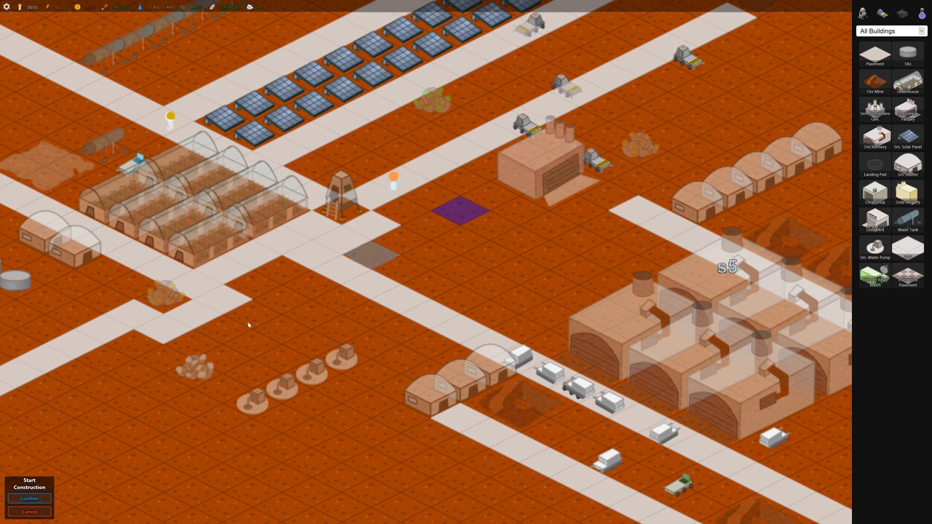
left_click(29, 498)
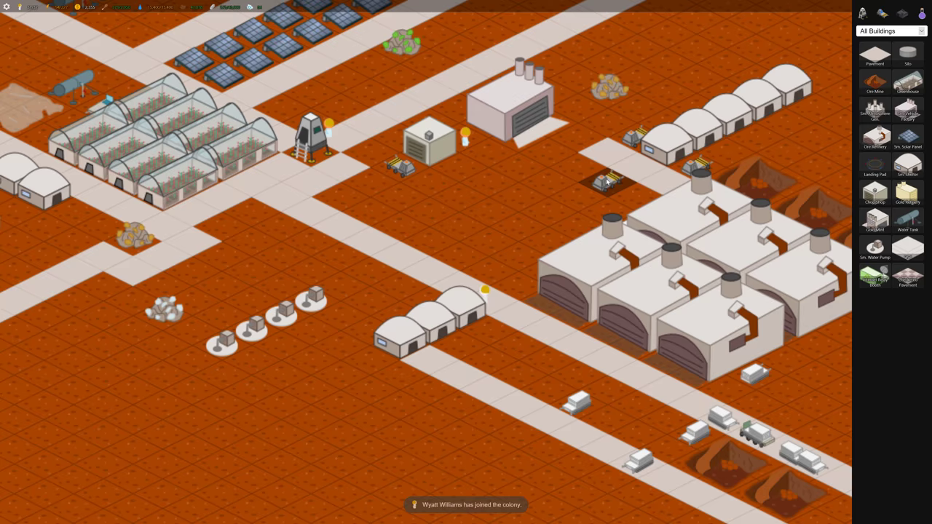
mouse_move(873, 277)
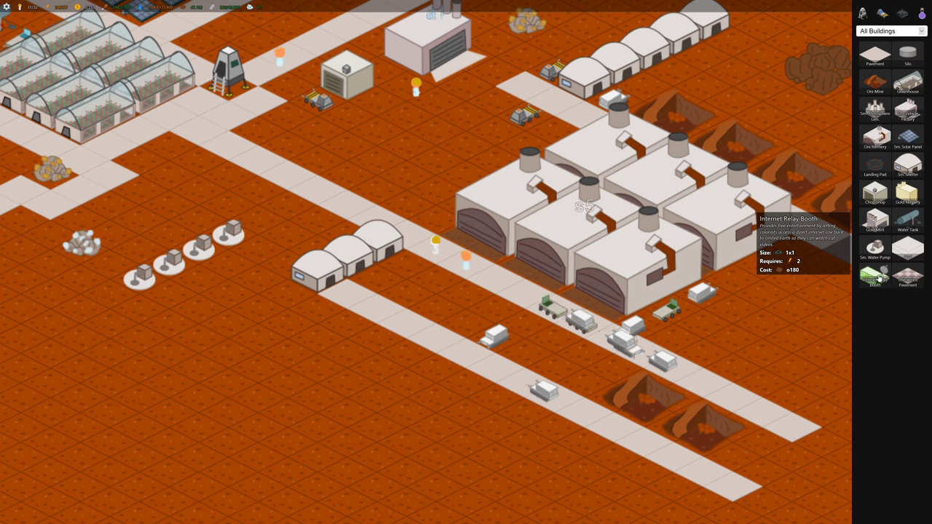
Choose the shelter and place more of them beside the existing dome row
left_click(873, 277)
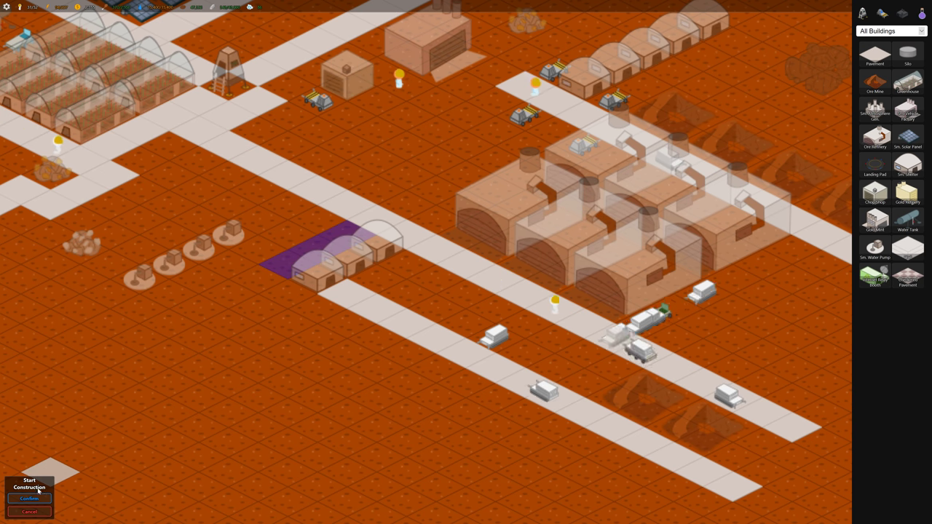
left_click(29, 500)
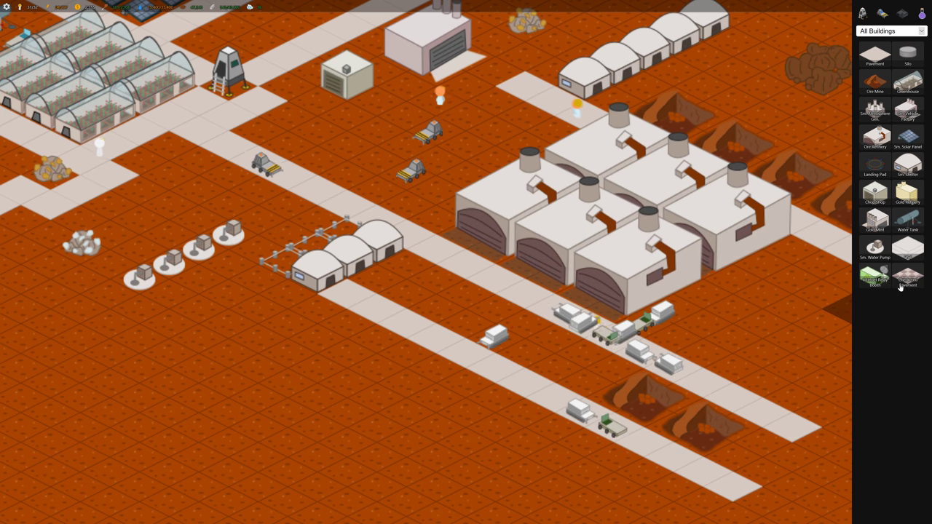
mouse_move(874, 276)
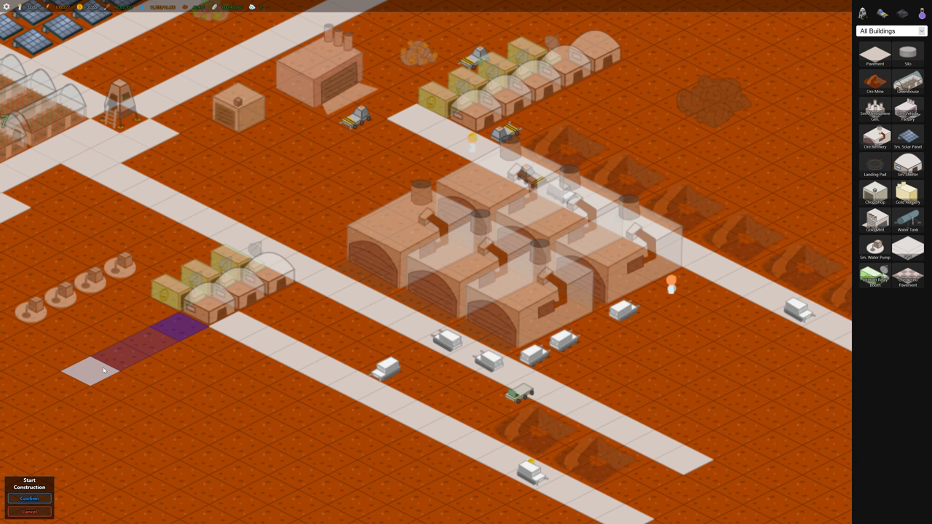
Drag out more shelters at the end of the lower dome row along the road
left_click(23, 498)
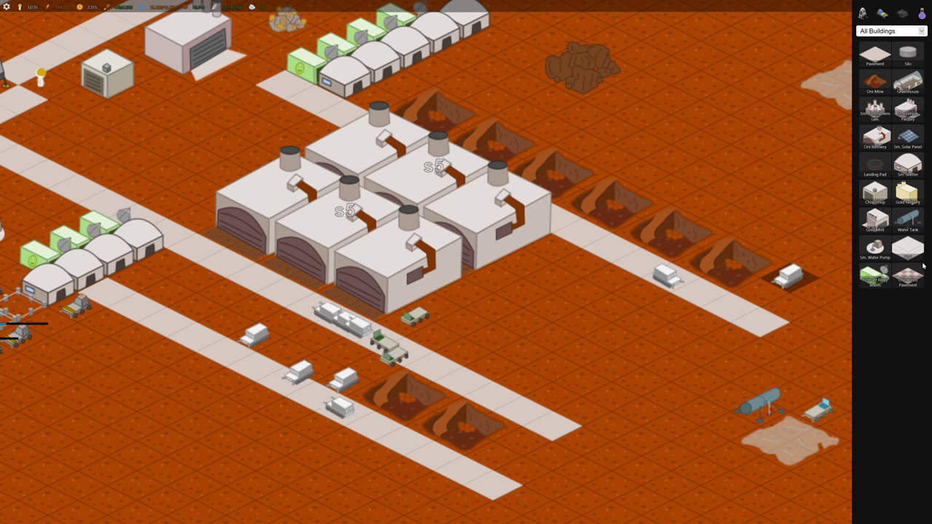
mouse_move(875, 192)
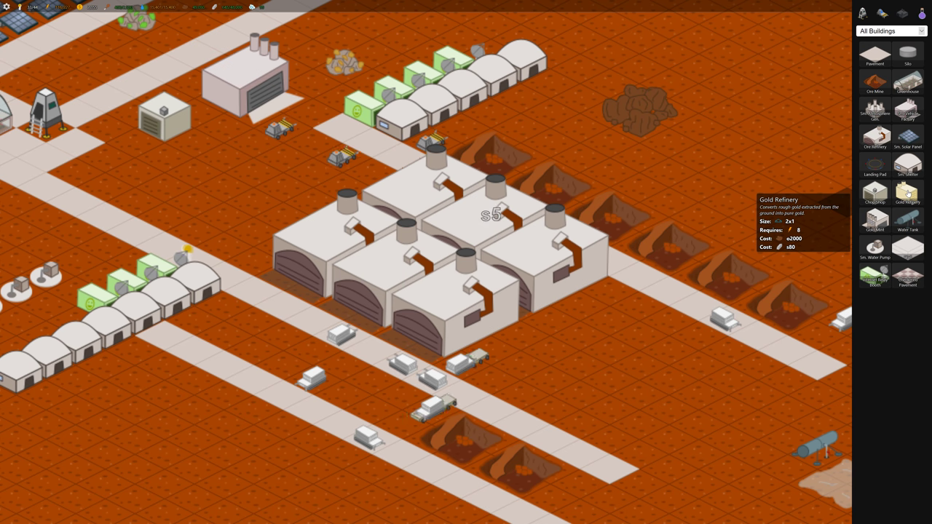
mouse_move(702, 195)
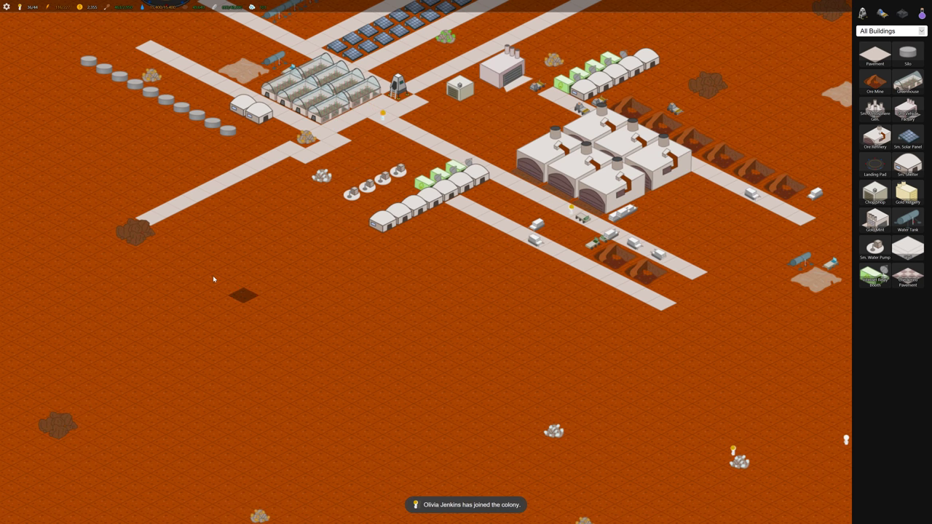
mouse_move(875, 218)
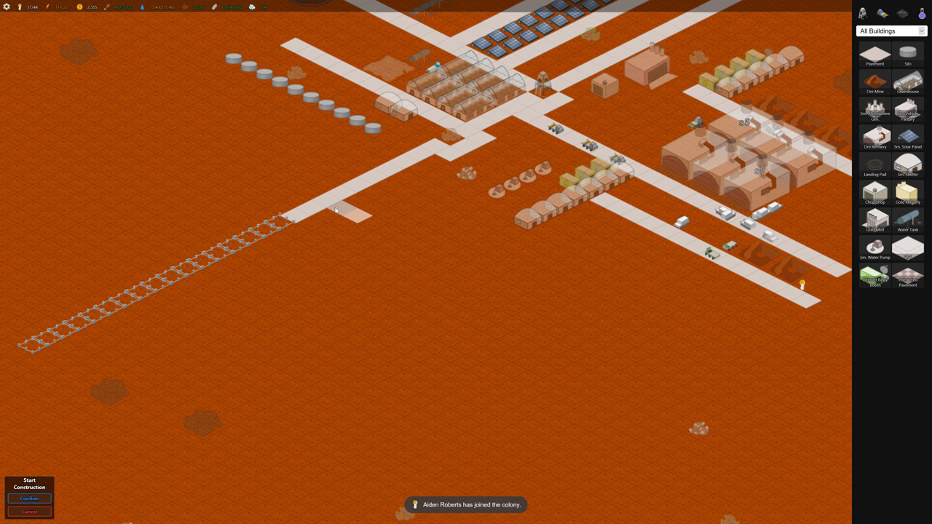
Draw a long road southwest across open ground and start the gold refinery beside it
left_click(29, 498)
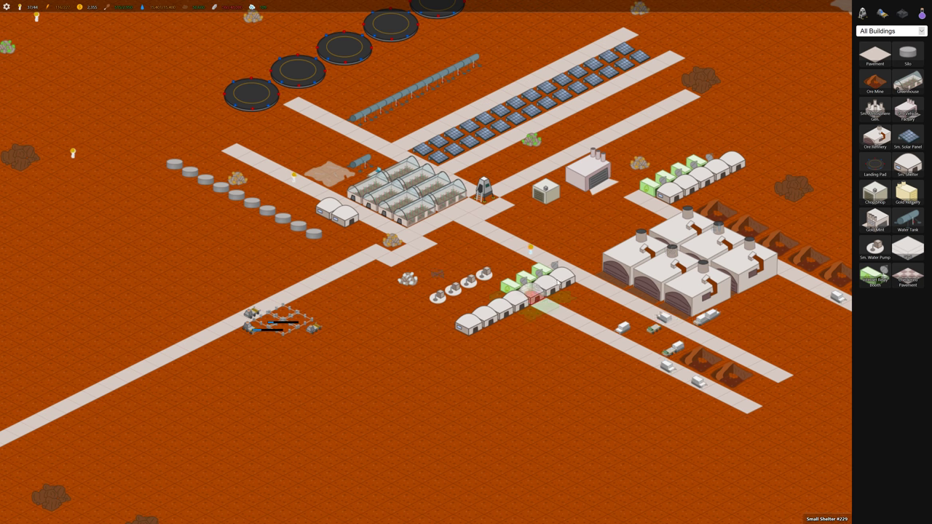
Switch the sidebar catalogue to All Vehicles and check the Ore Miner, Builder Bot and gold refinery details
left_click(250, 318)
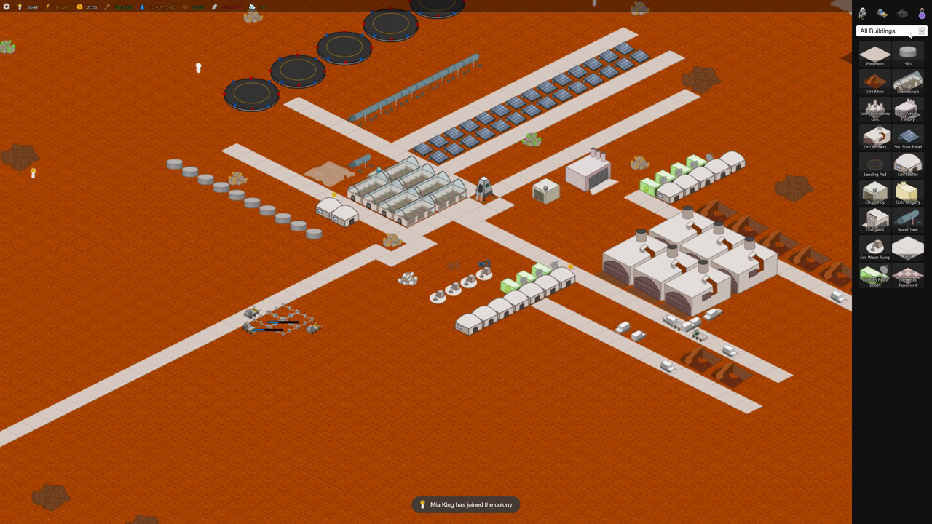
left_click(911, 32)
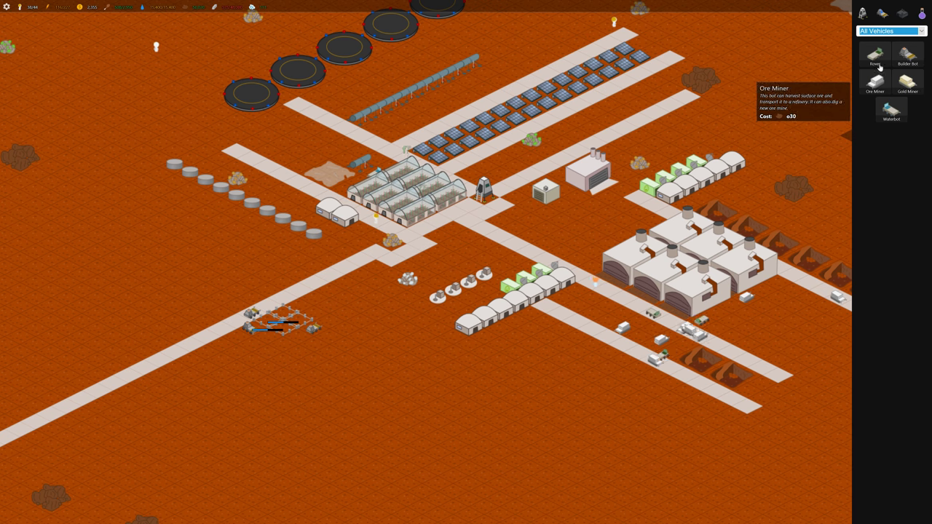
mouse_move(909, 56)
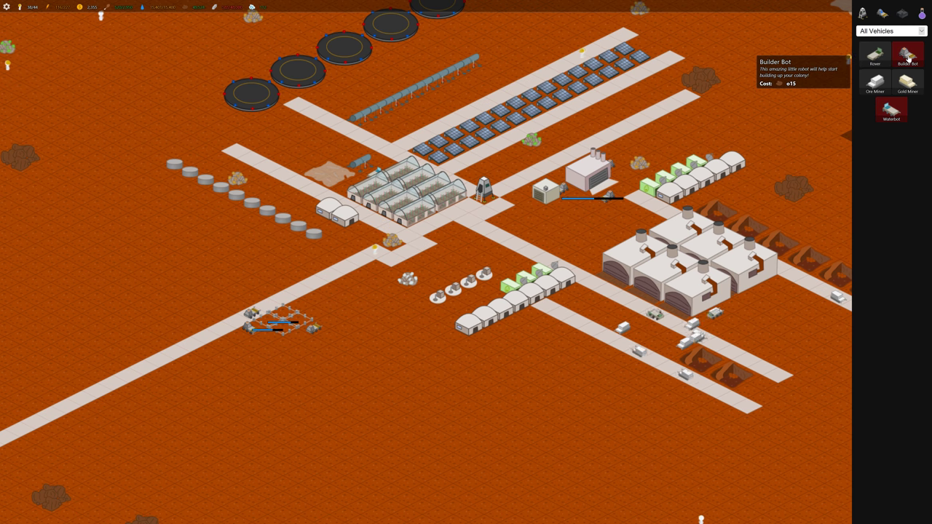
left_click(603, 198)
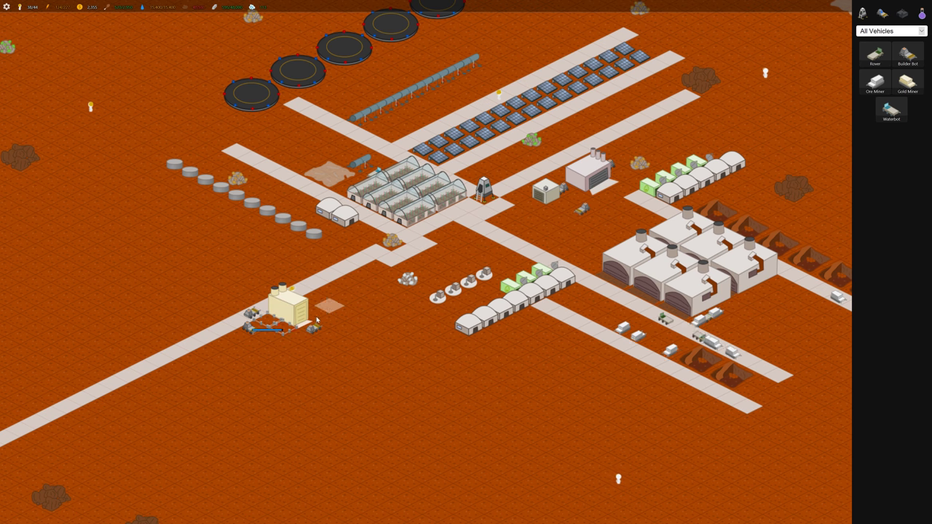
left_click(288, 318)
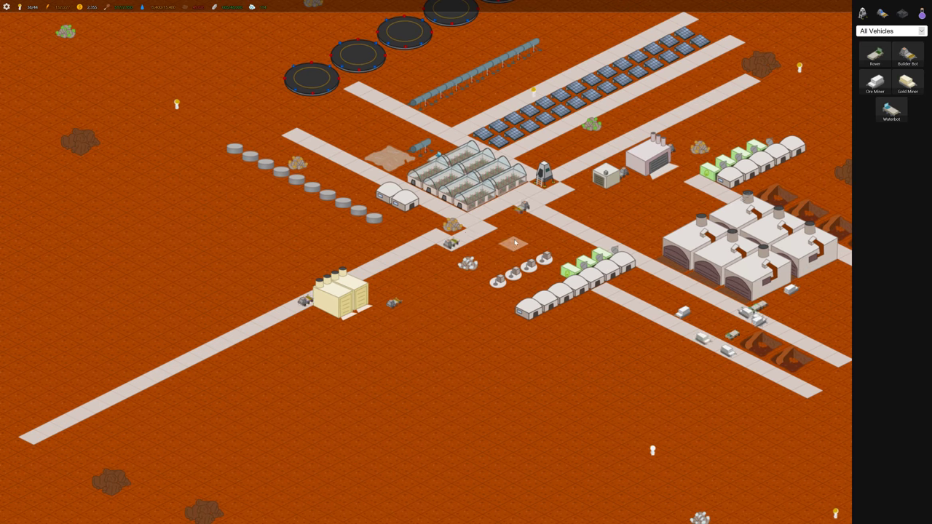
left_click(512, 241)
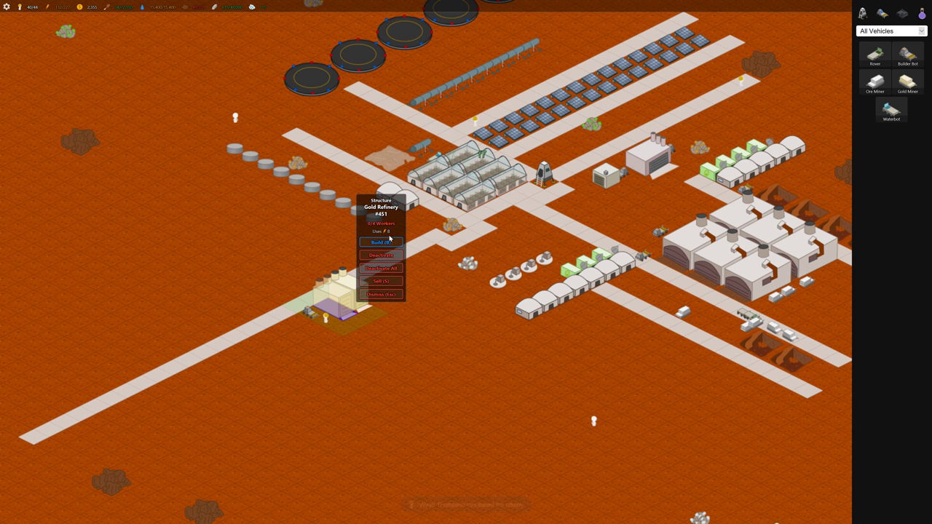
Order a Gold Miner from the gold refinery's Build Options and inspect a miner vehicle
left_click(380, 242)
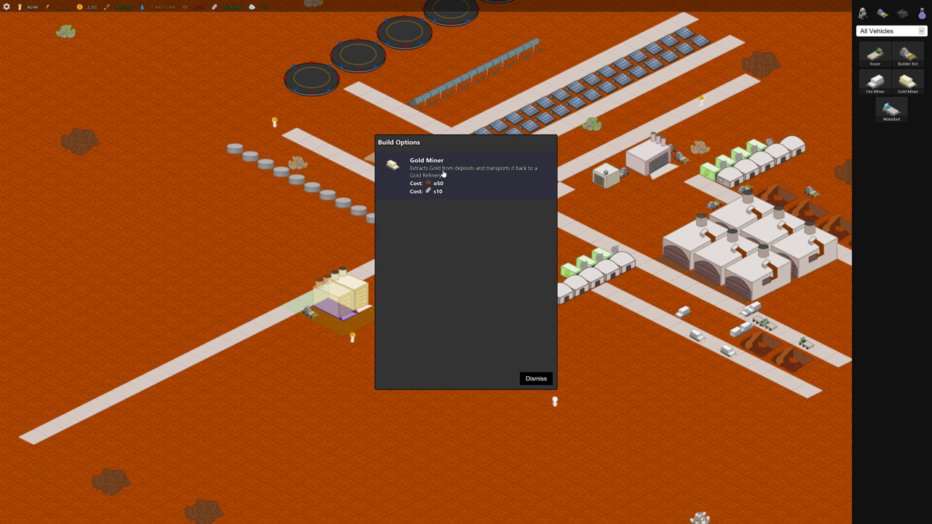
left_click(536, 379)
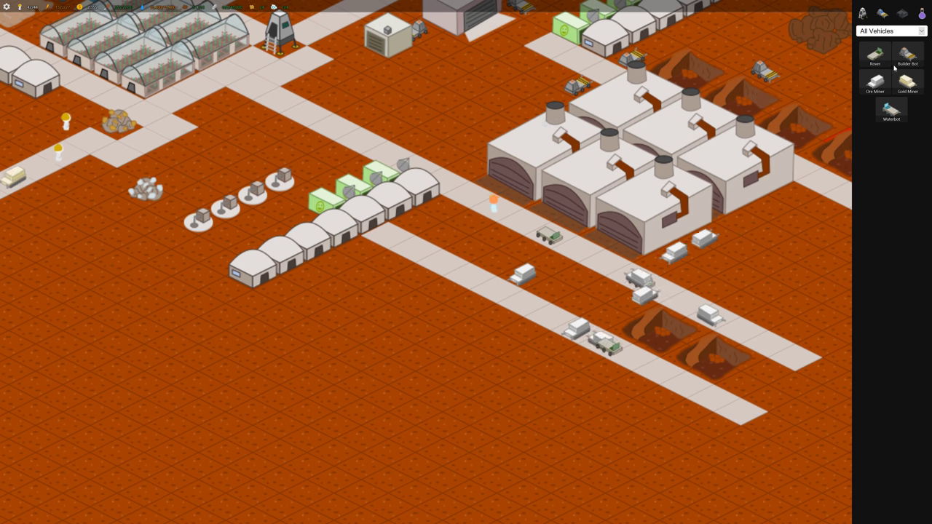
left_click(521, 277)
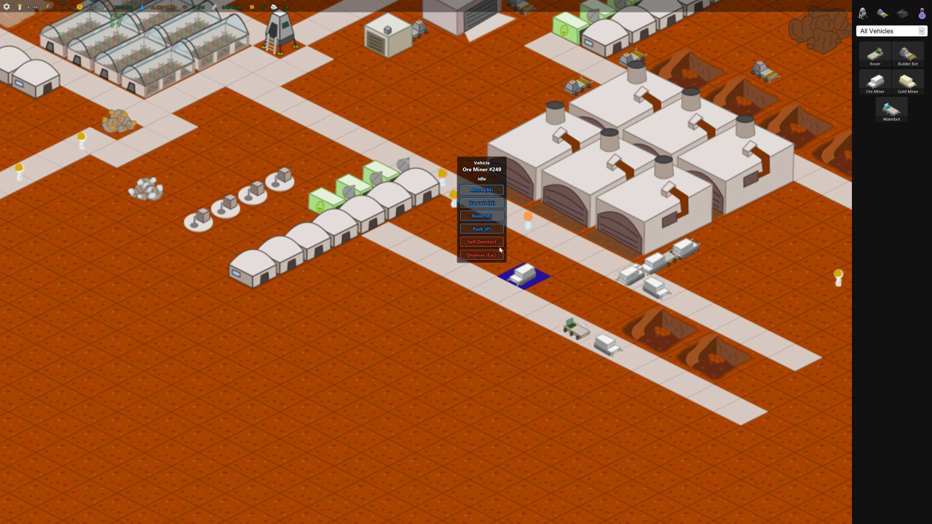
left_click(481, 215)
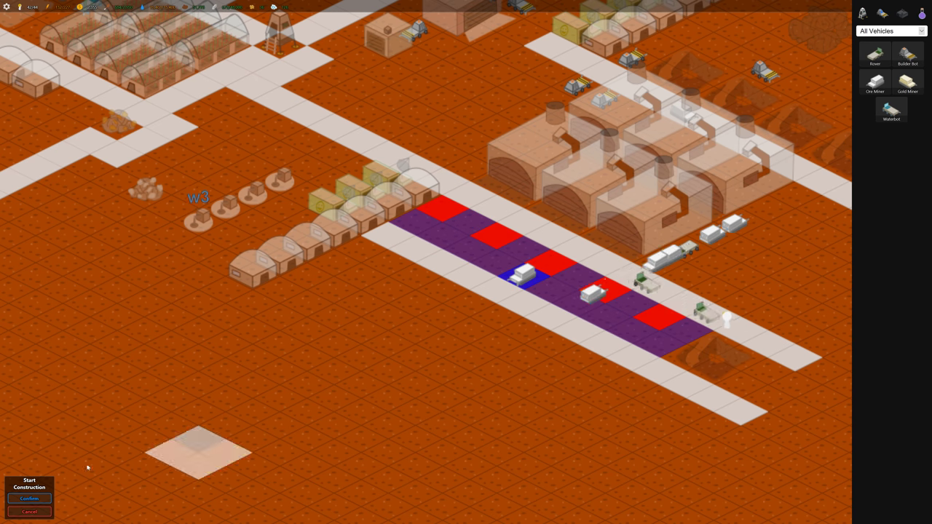
Confirm construction of the marked mining area and switch the build list from vehicles to All Buildings
left_click(30, 498)
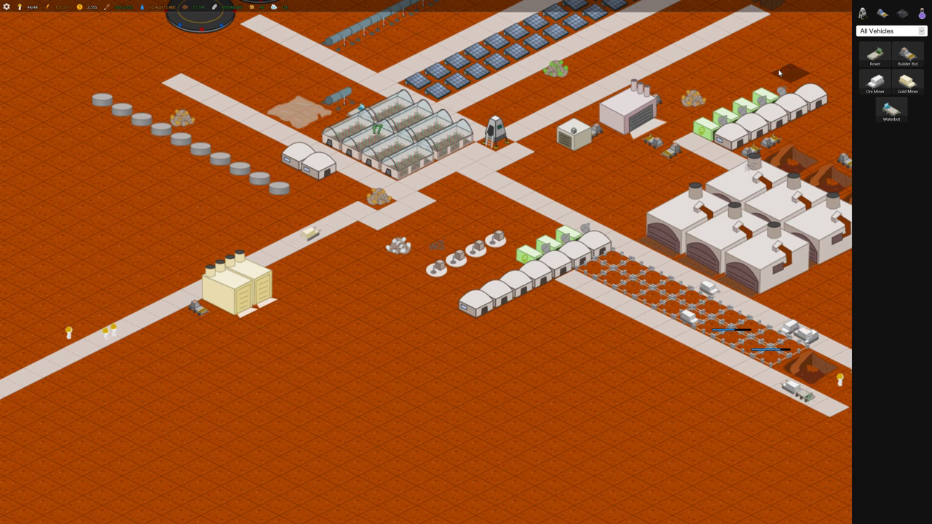
left_click(890, 30)
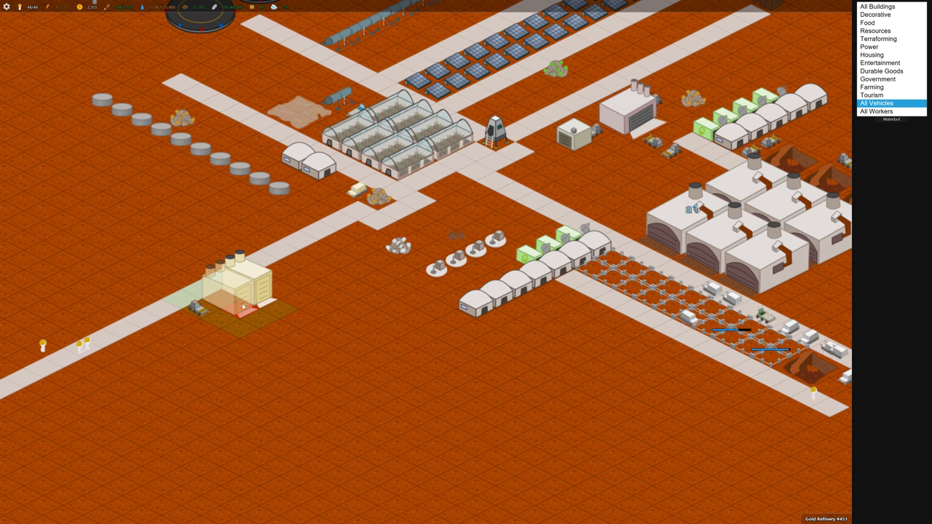
left_click(244, 305)
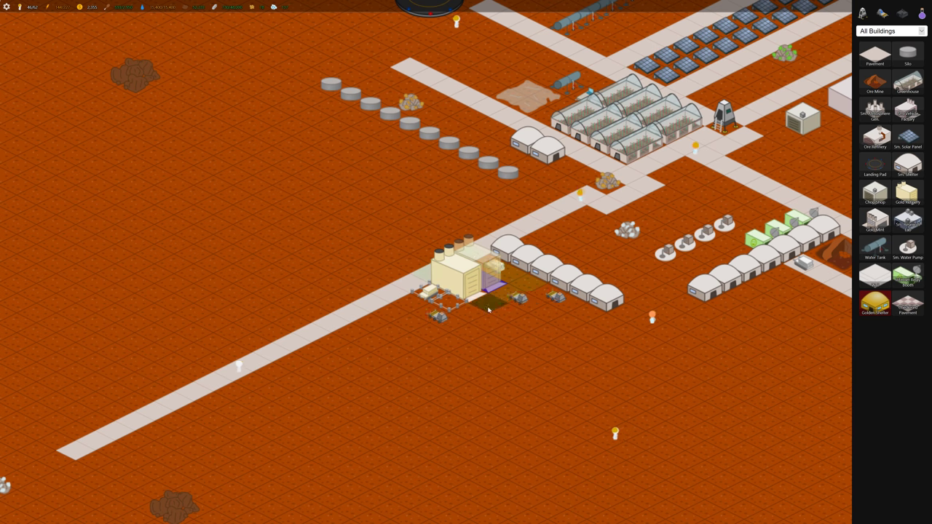
Toggle the sidebar category to vehicles and back to All Buildings while viewing the north-east rocky ground
left_click(890, 30)
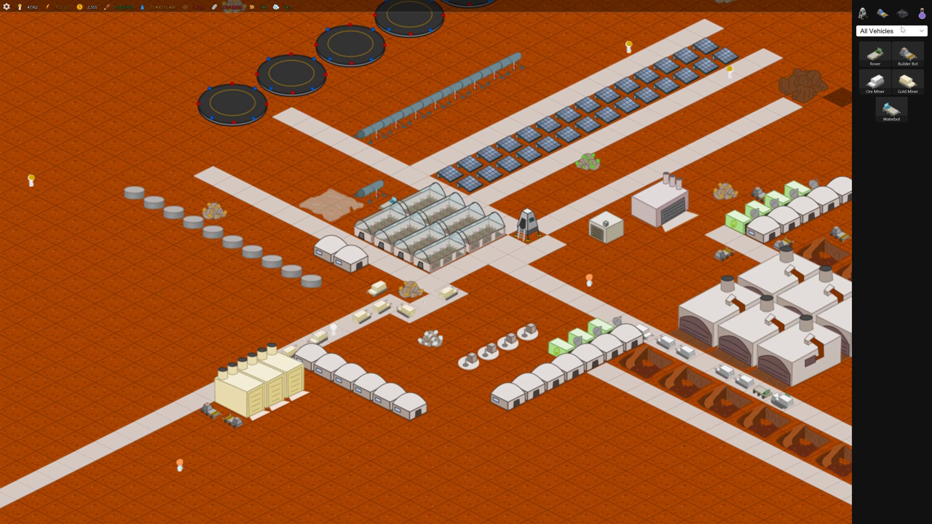
left_click(891, 30)
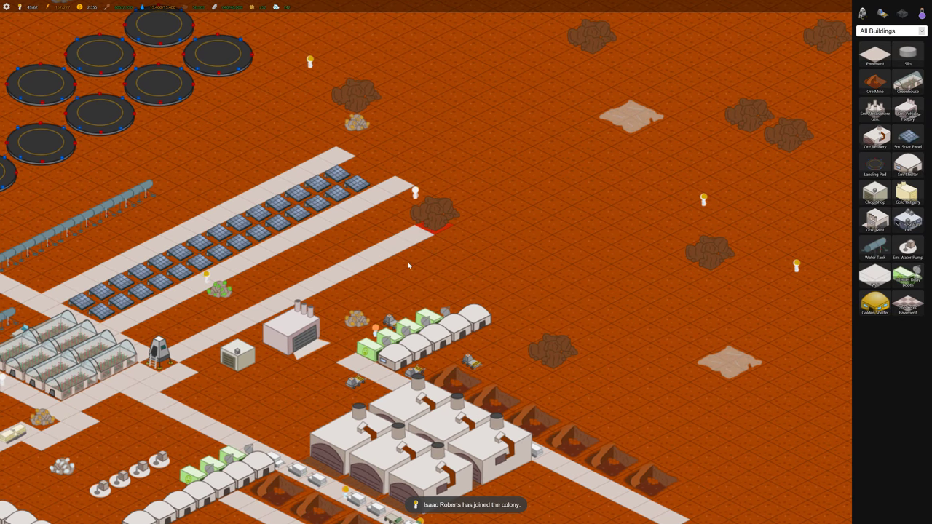
mouse_move(873, 55)
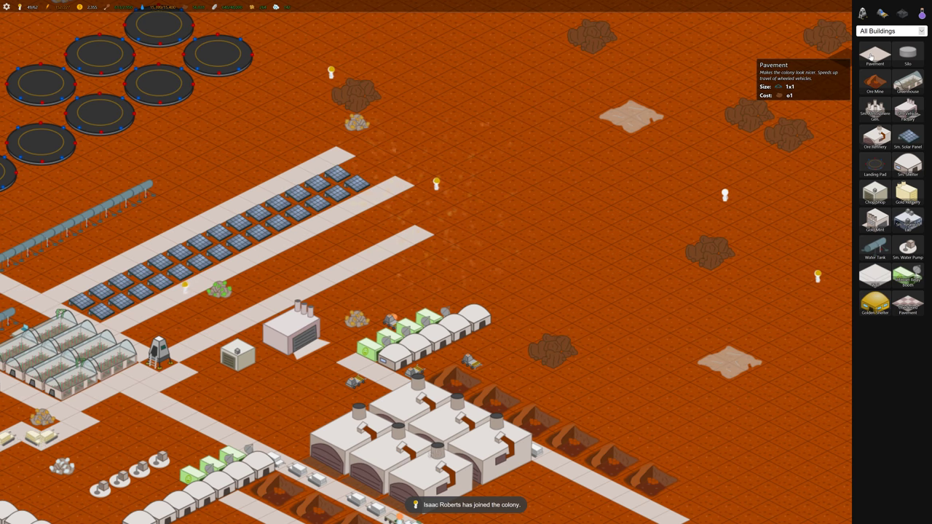
Lay a paved road north-east, then view the new Small Research Lab's available technologies
left_click_drag(426, 233, 629, 134)
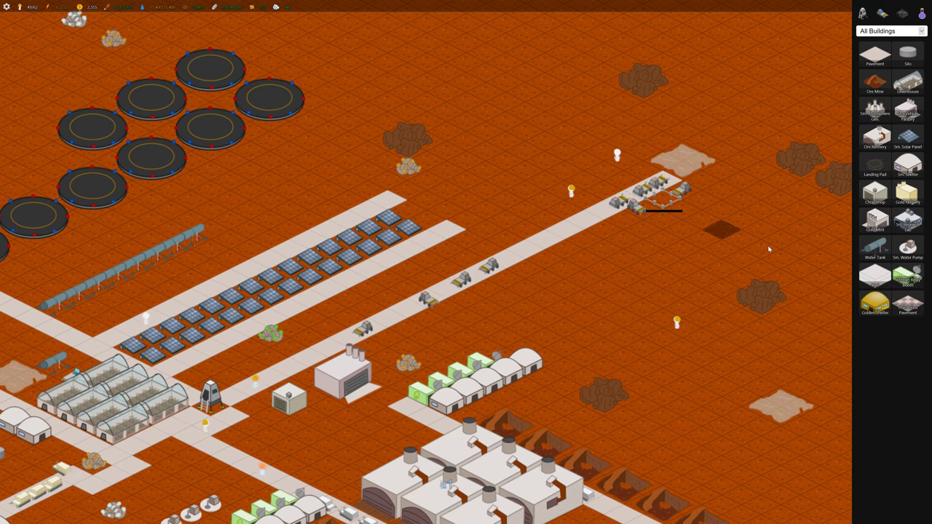
left_click(667, 196)
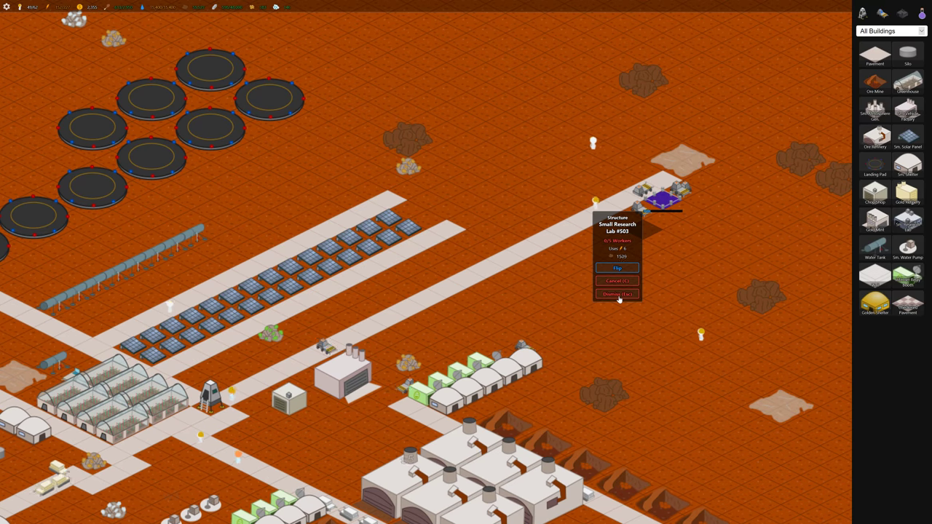
left_click(617, 294)
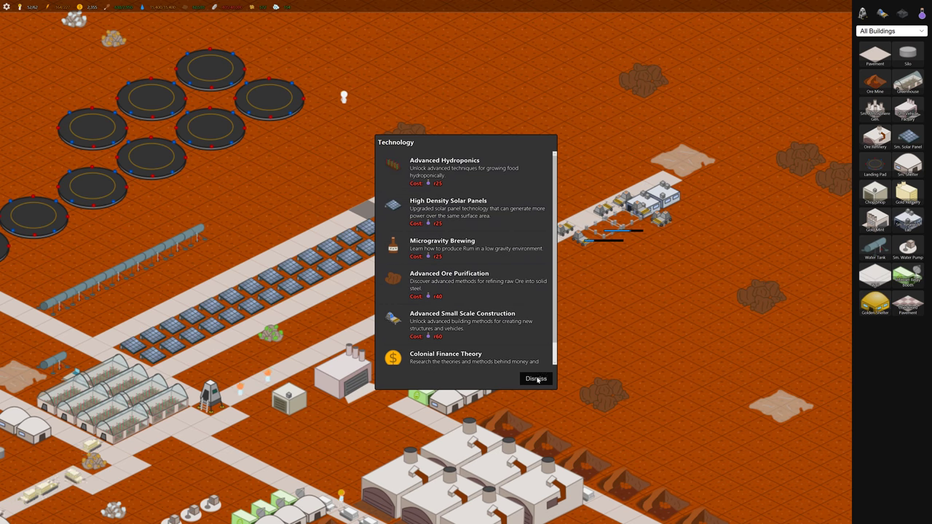
Close the Technology list and move the view back to the colony's western district
left_click(536, 378)
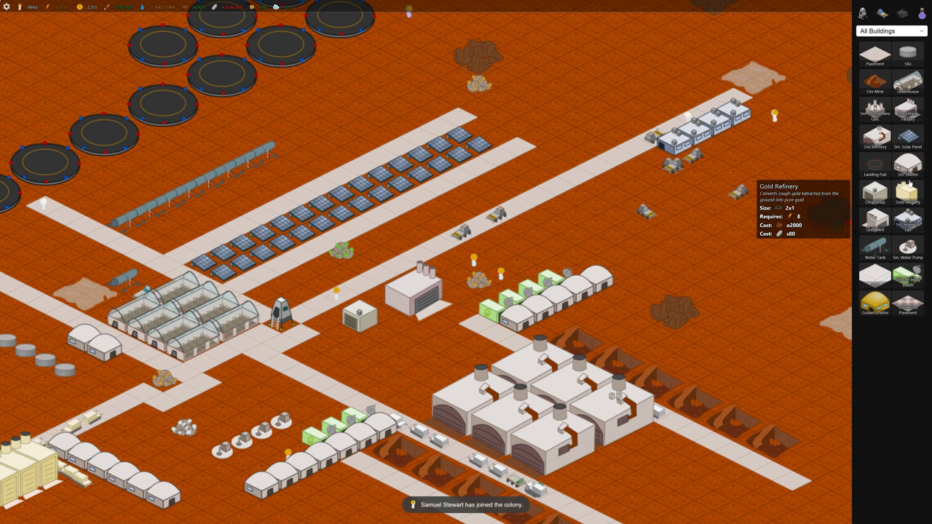
mouse_move(907, 218)
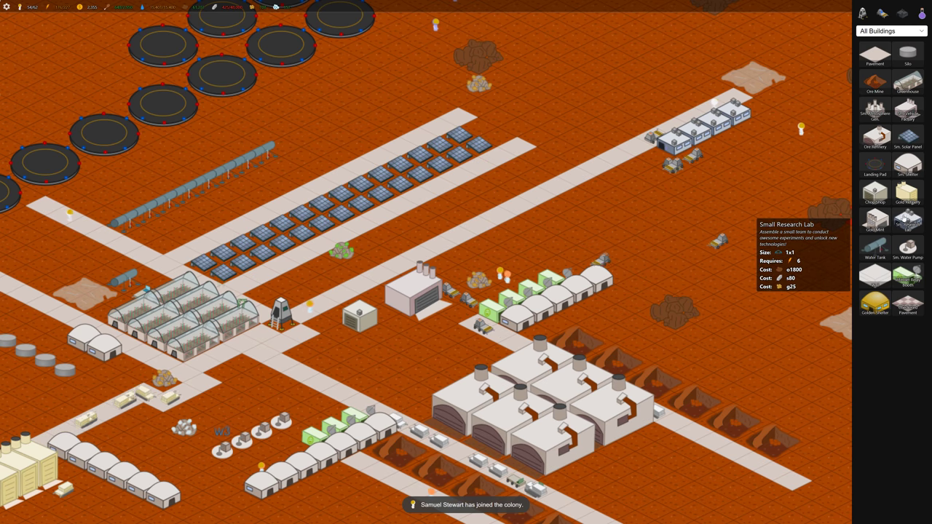
mouse_move(873, 302)
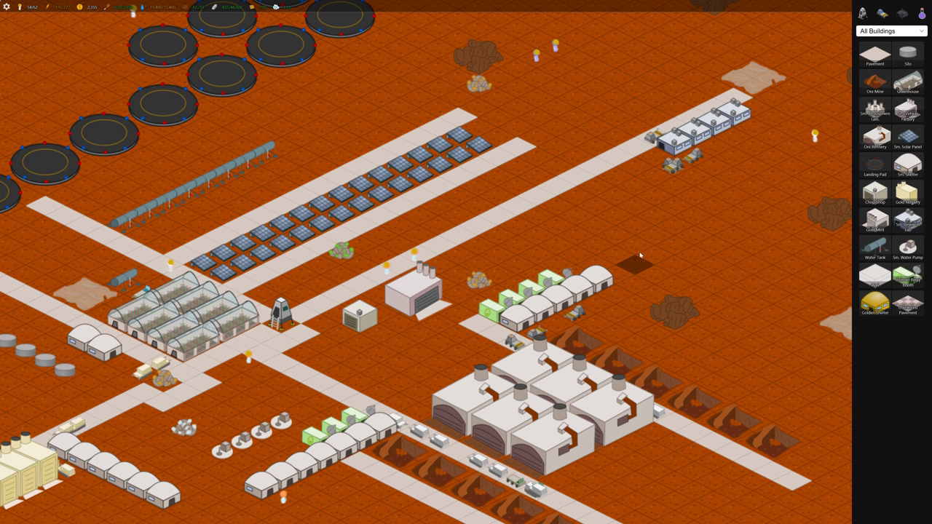
left_click_drag(640, 254, 589, 282)
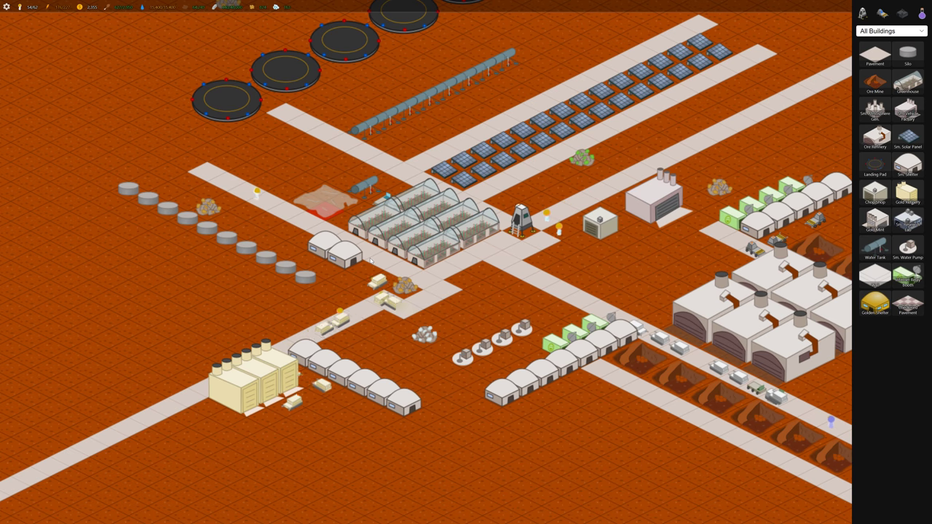
mouse_move(875, 301)
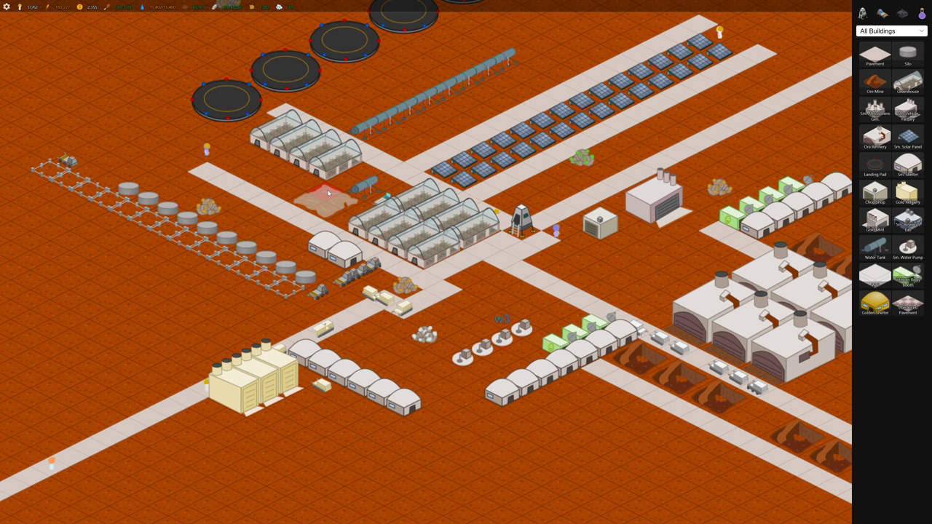
Place additional silos west of the existing greenhouses
left_click(306, 149)
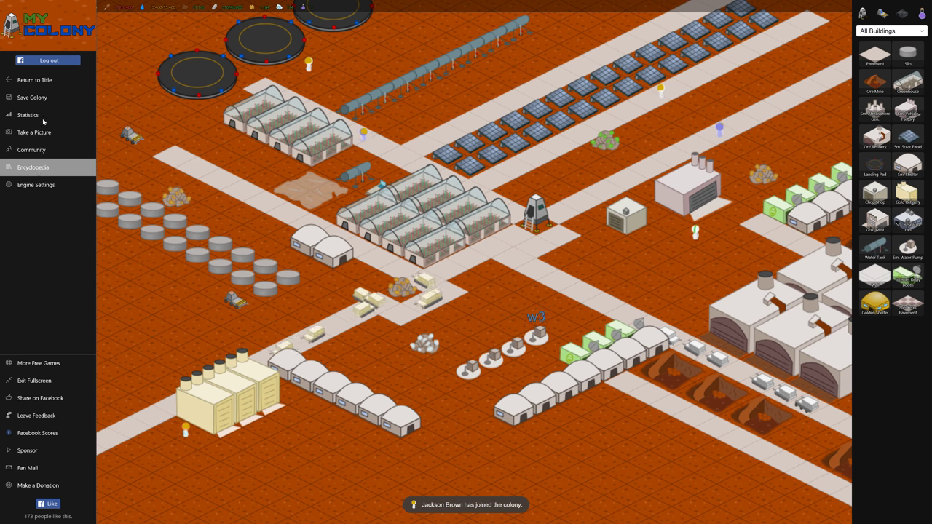
View the Engine Settings, dismiss them, and zoom back into the colony map
left_click(34, 183)
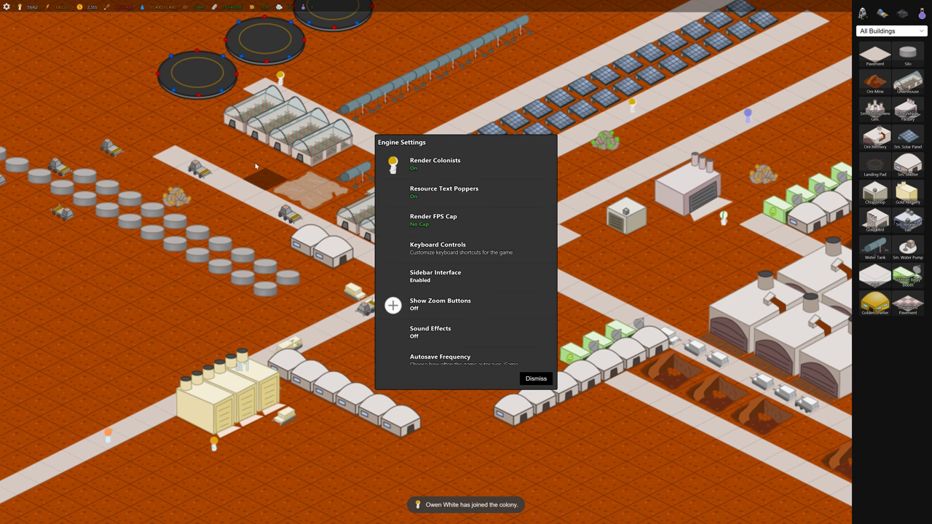
left_click(536, 378)
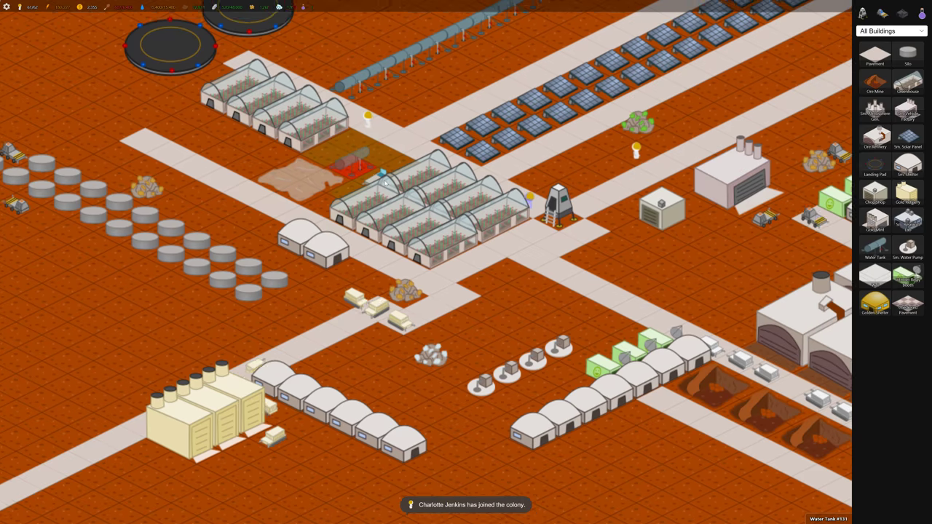
left_click(384, 180)
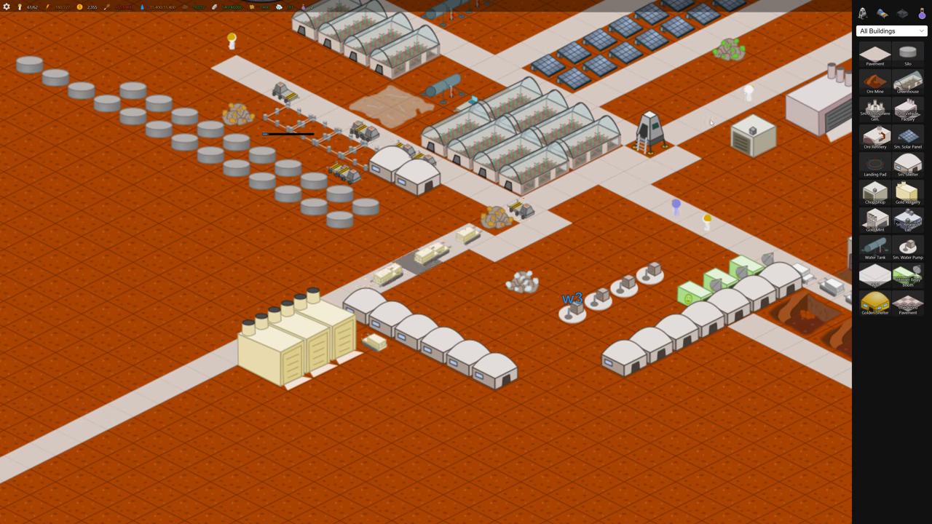
mouse_move(909, 221)
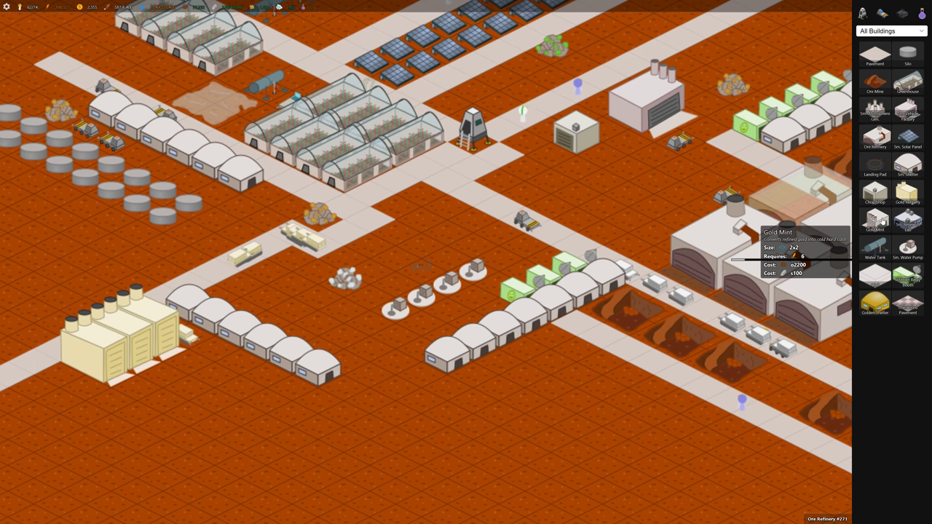
mouse_move(900, 140)
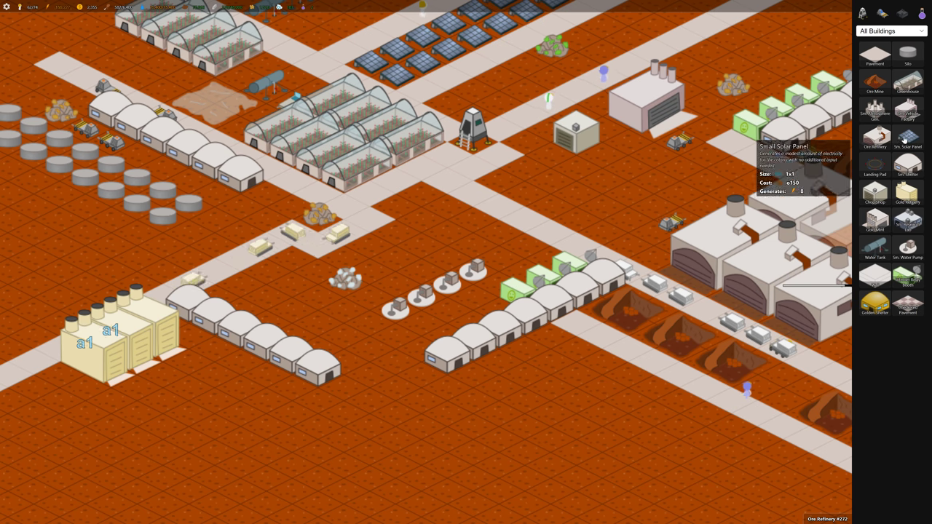
mouse_move(907, 117)
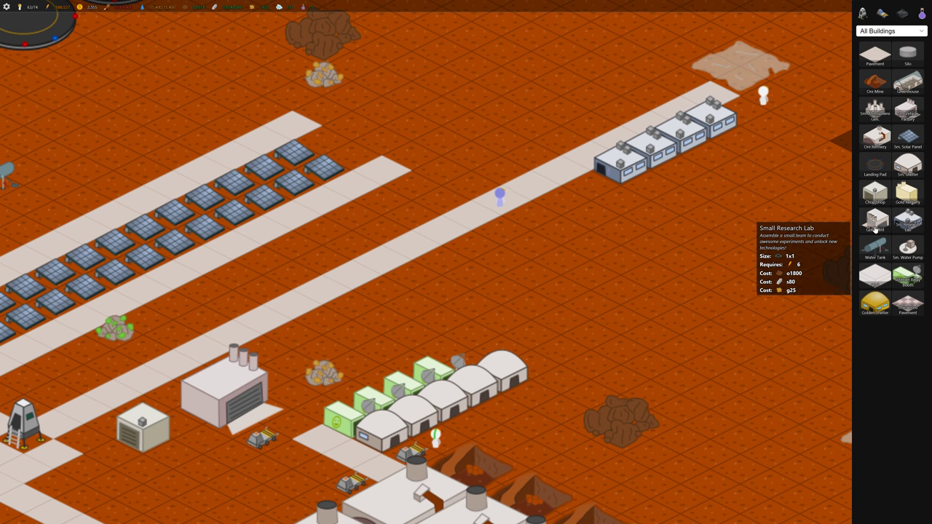
mouse_move(873, 113)
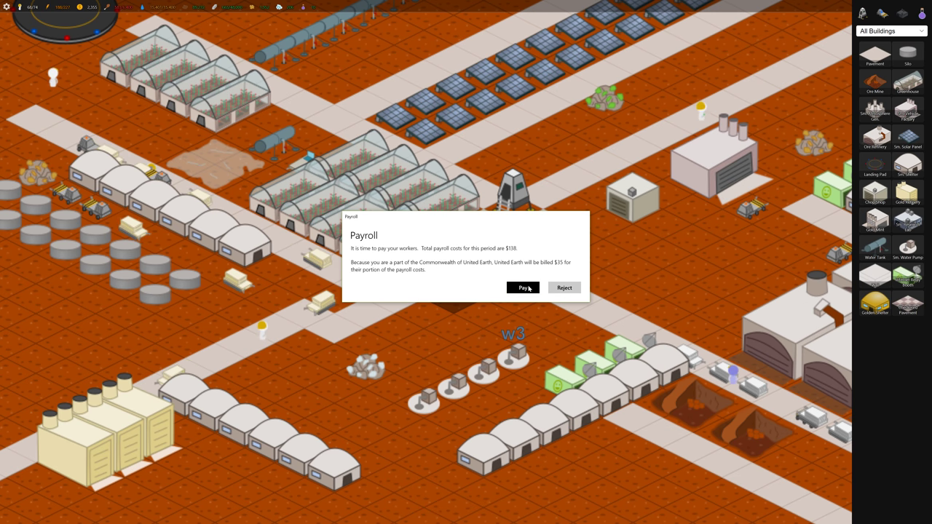
Pay the workers' payroll in the Payroll dialog
left_click(524, 288)
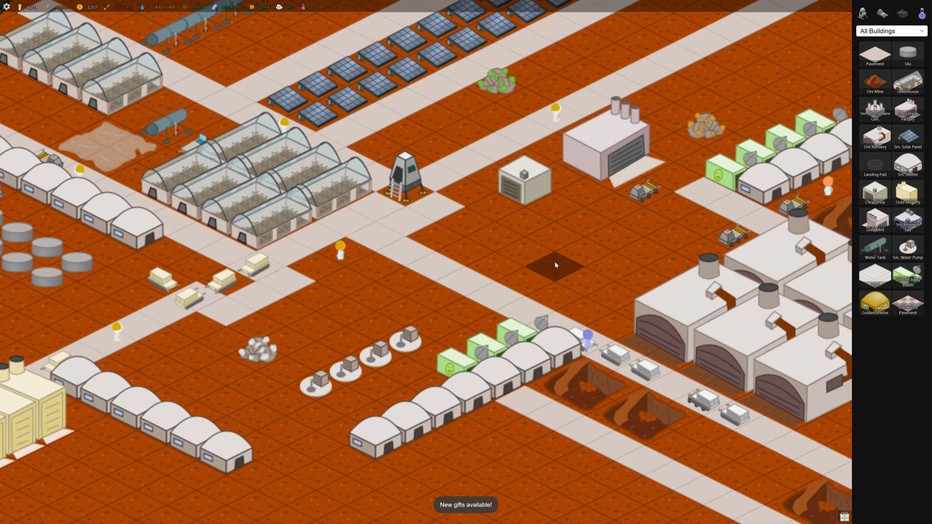